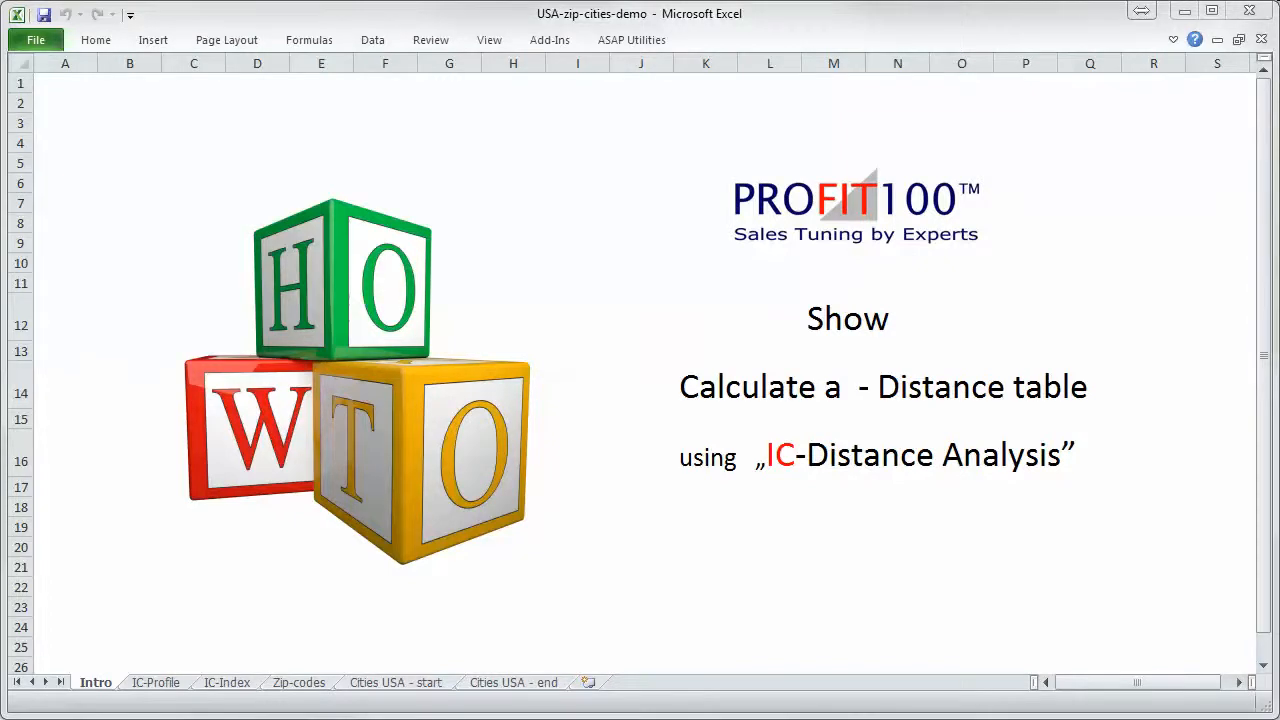
mouse_move(551, 68)
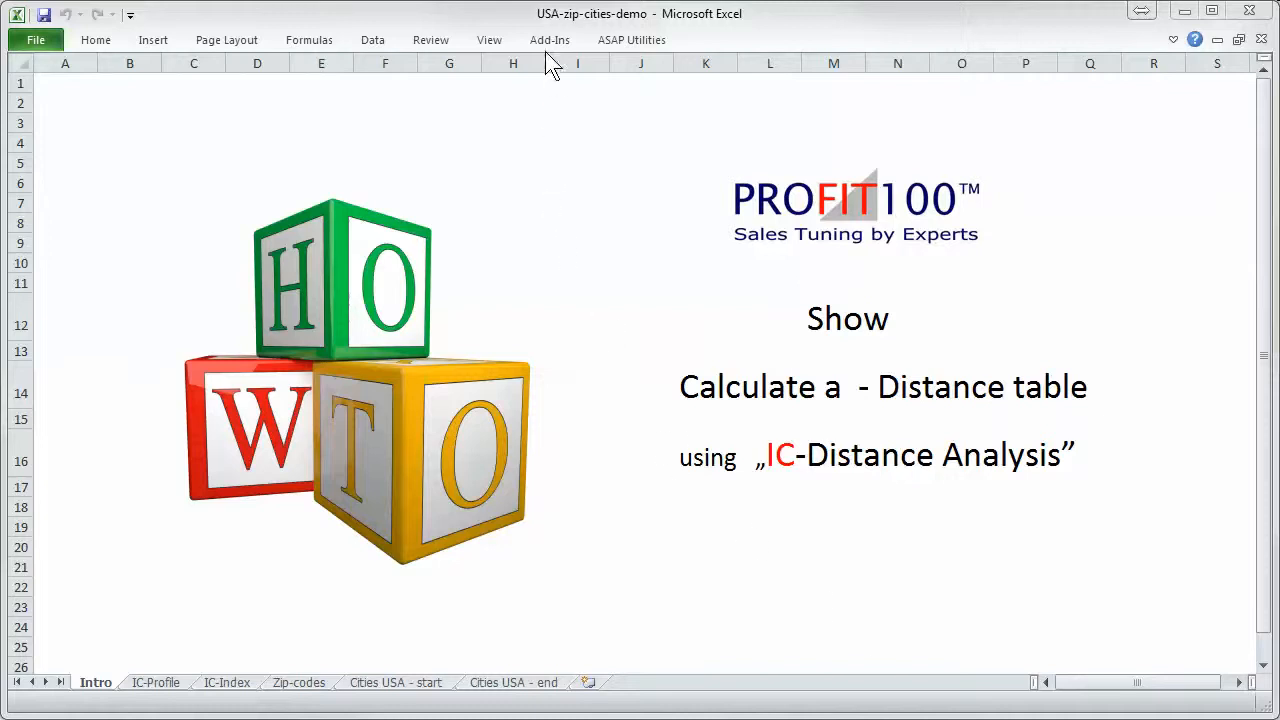
Show the Add-Ins custom toolbars holding the IC-Distance Analysis tools.
click(549, 39)
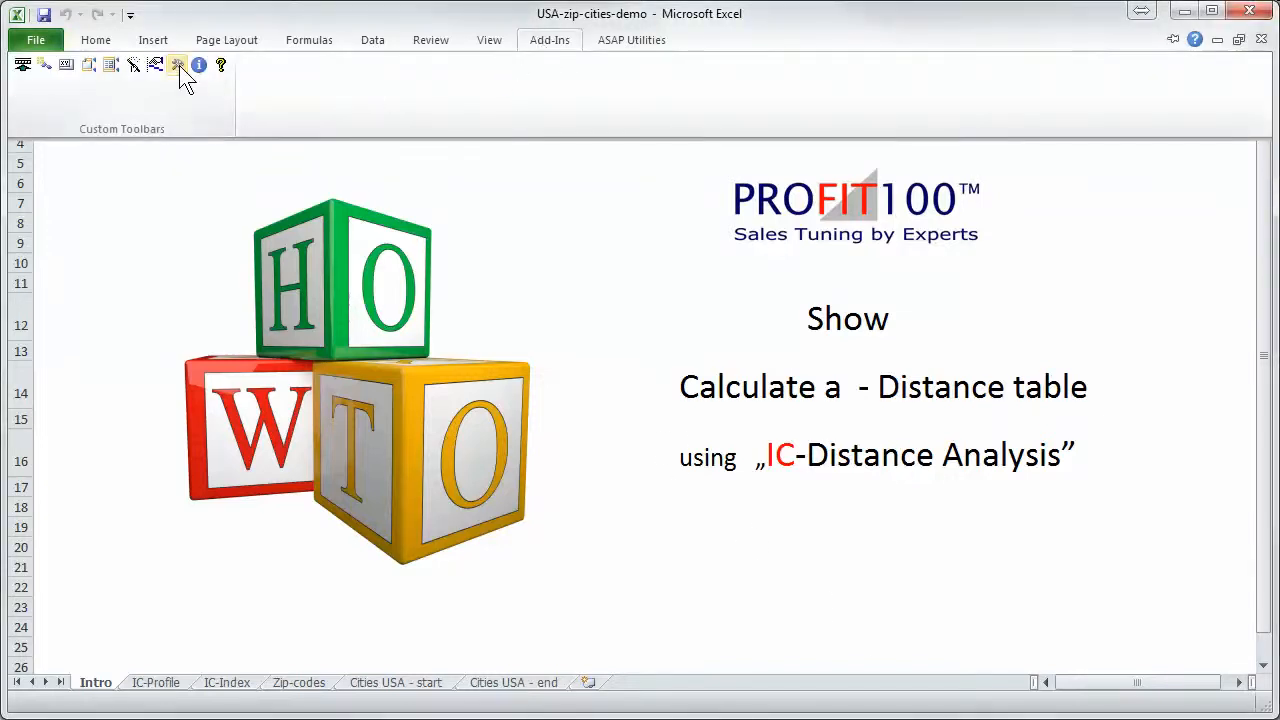
Review IC-Distance Analysis settings: English language, miles, North America map, quickest paths.
click(176, 64)
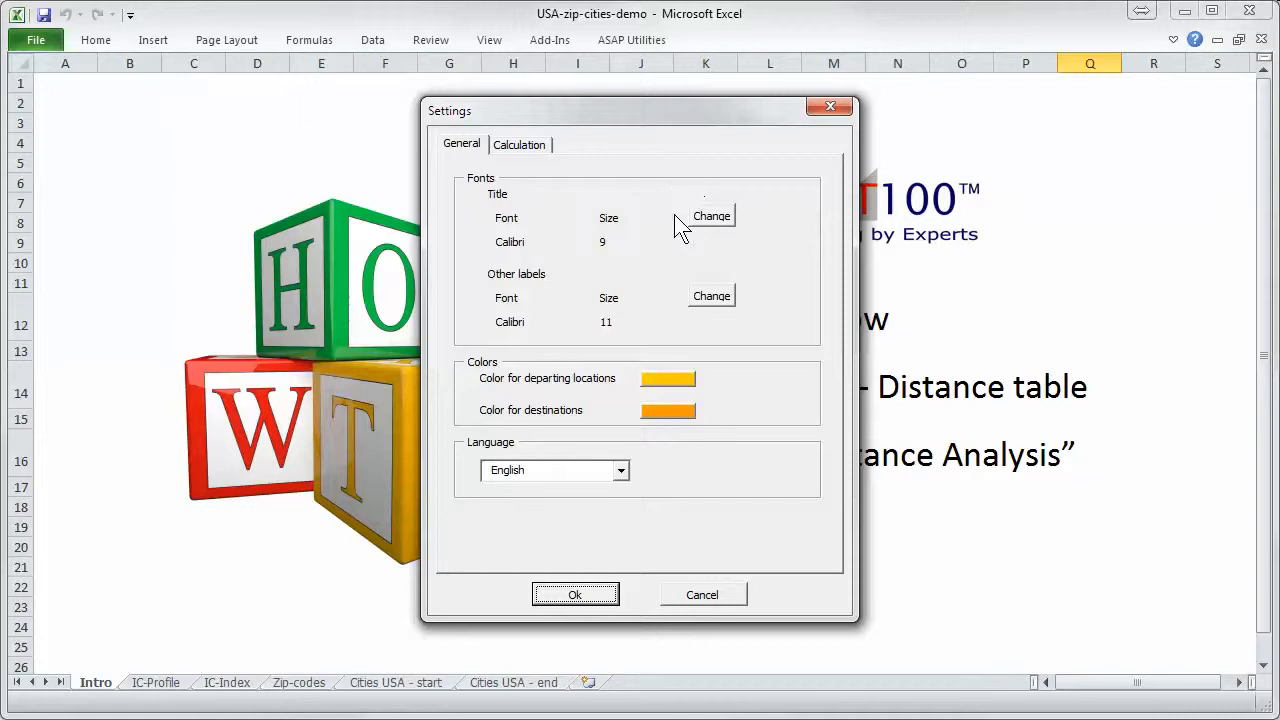
mouse_move(653, 497)
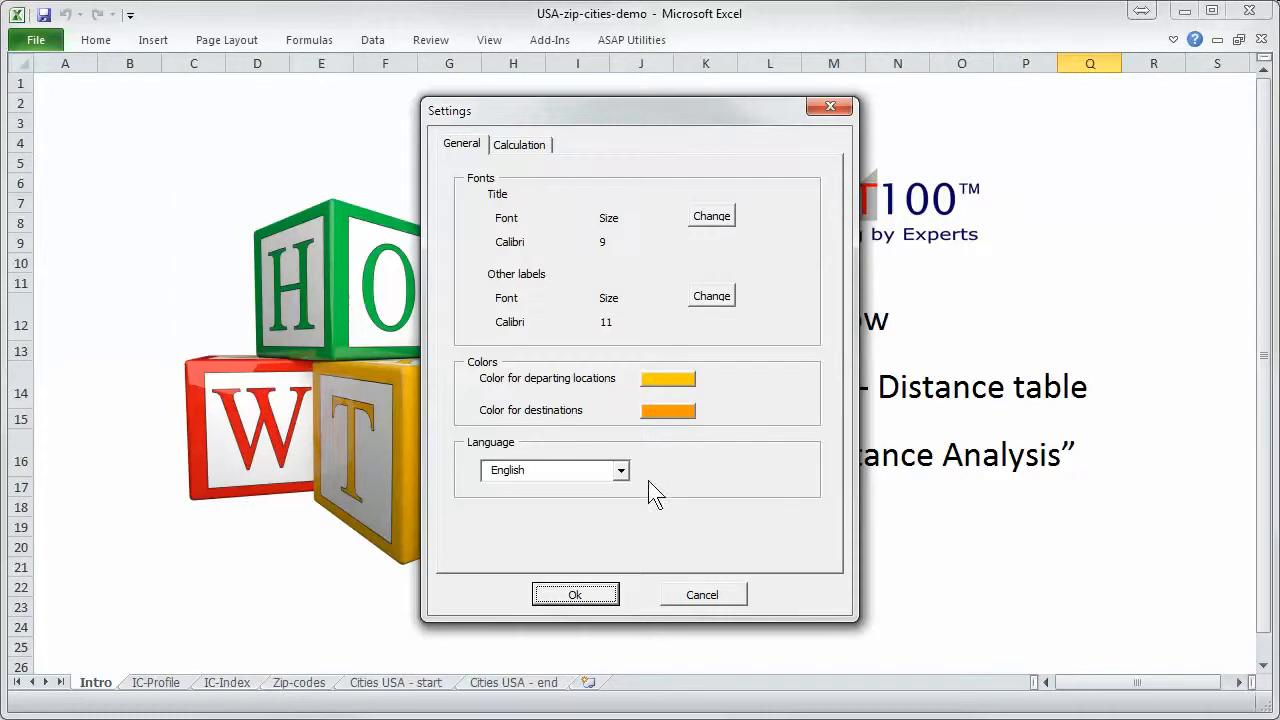
click(620, 470)
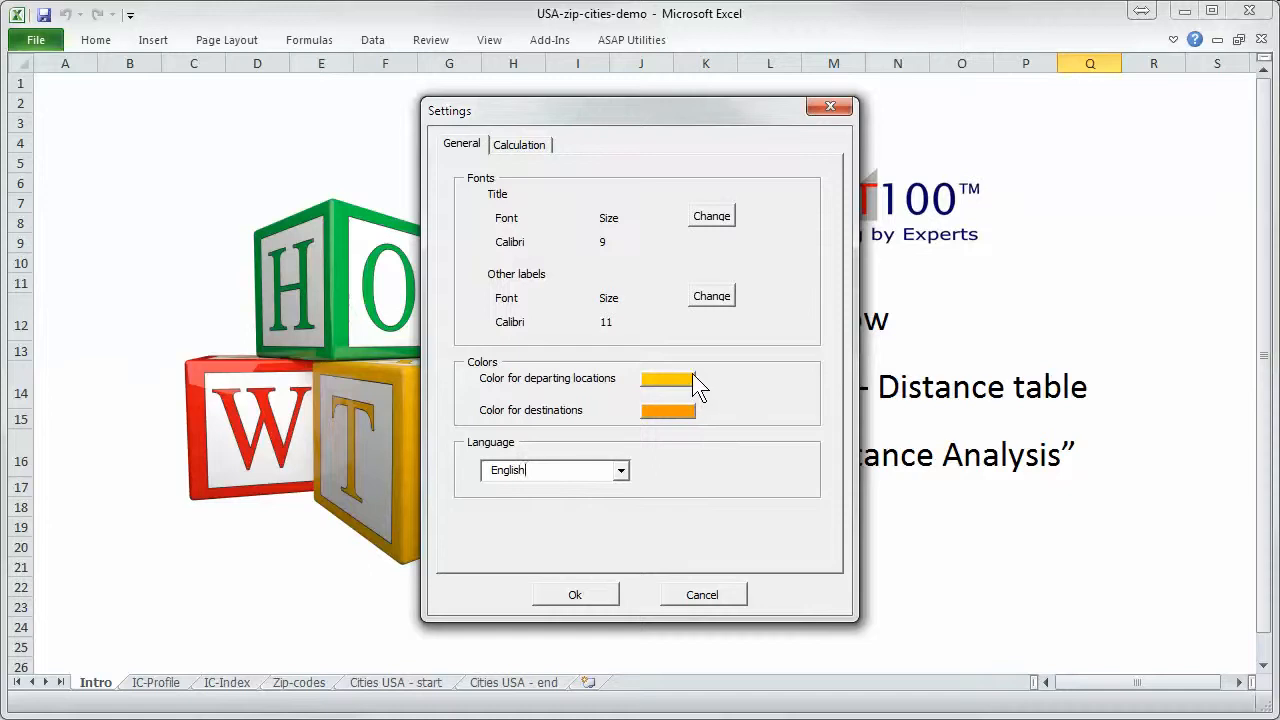
click(519, 143)
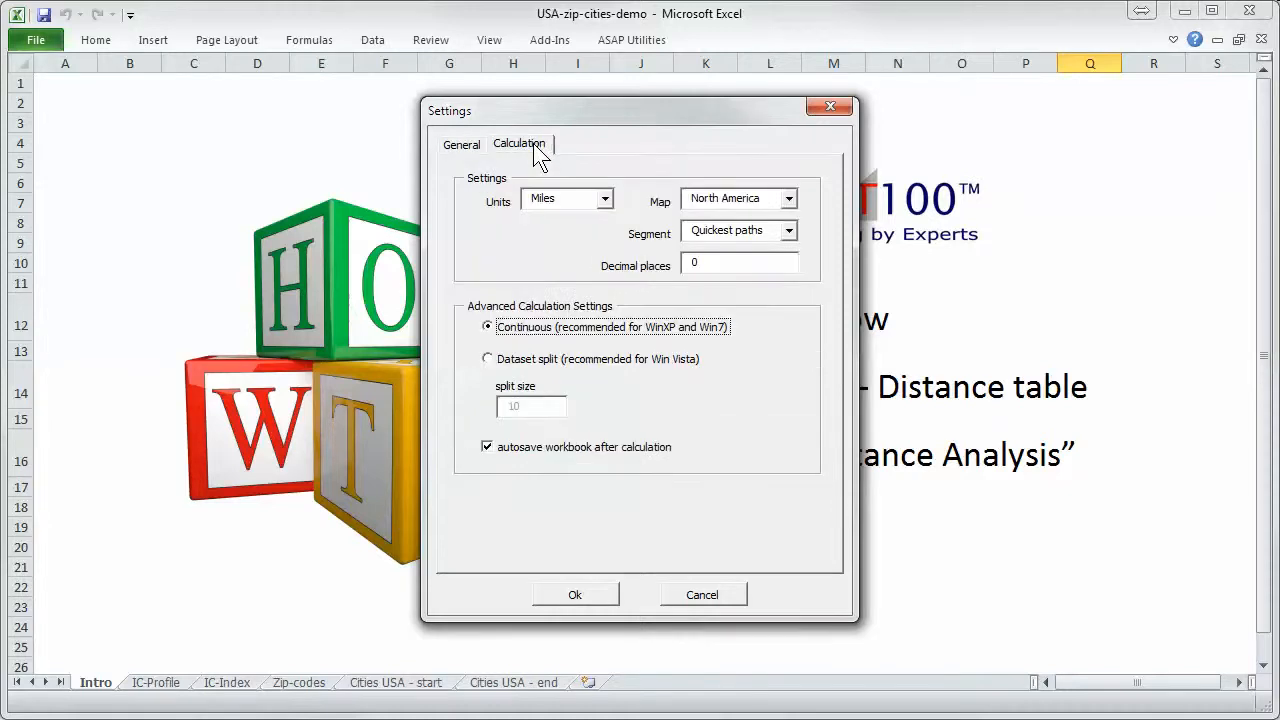
click(604, 198)
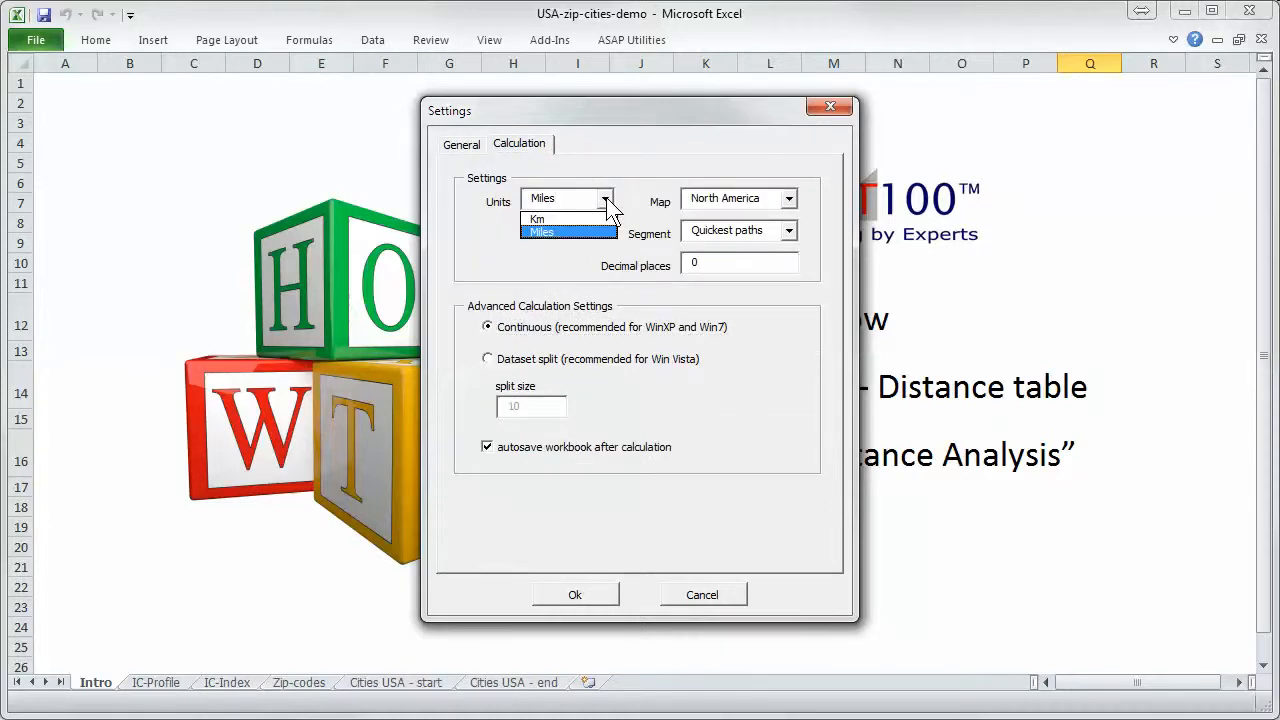
click(789, 198)
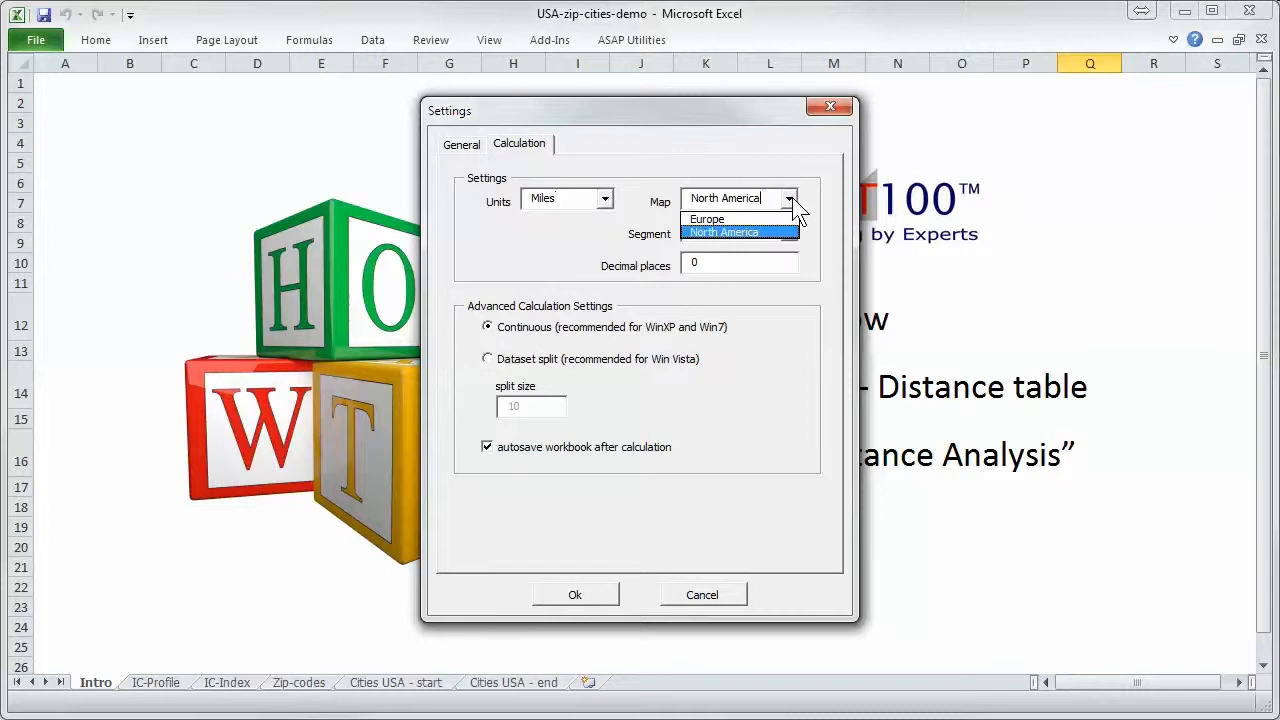
click(723, 231)
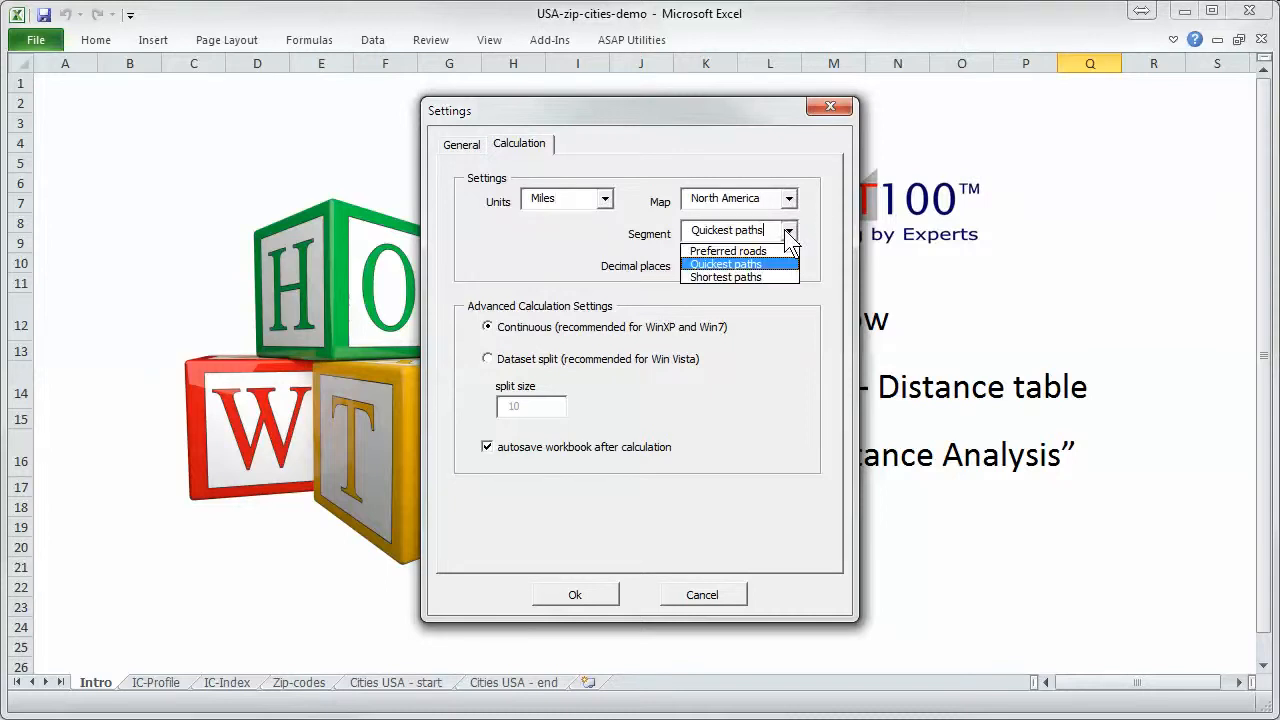
mouse_move(828, 238)
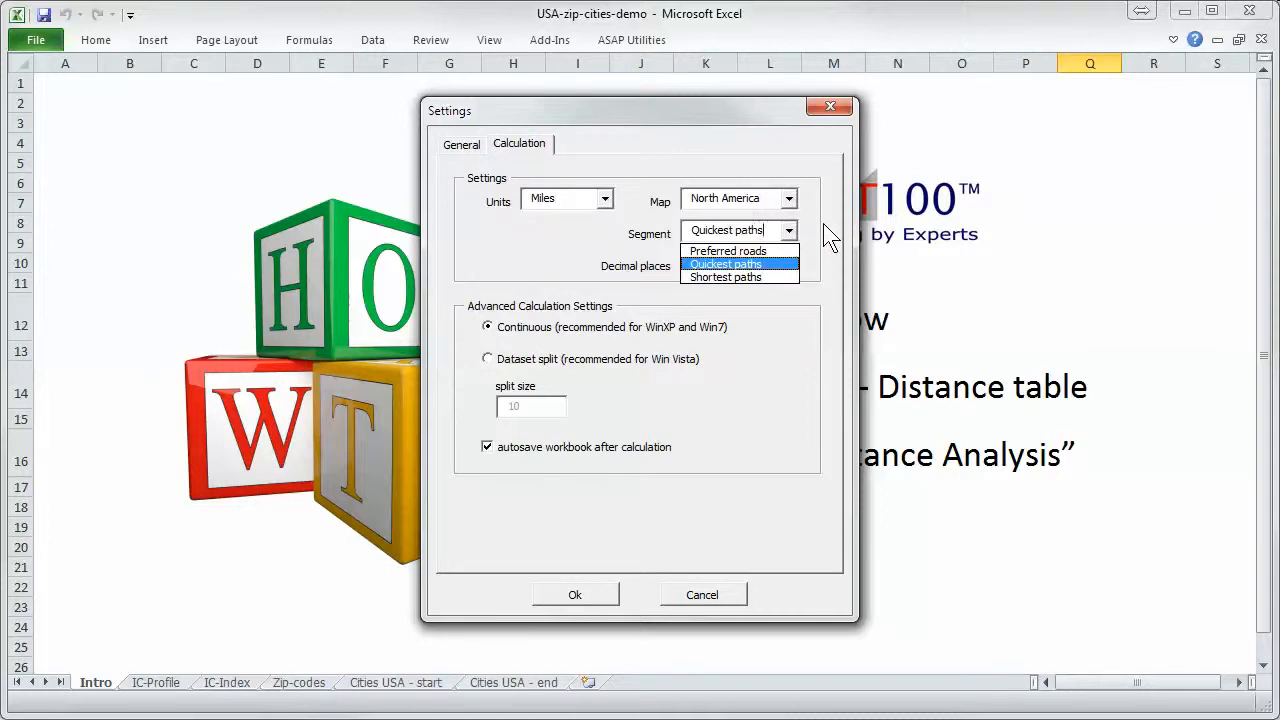
click(725, 264)
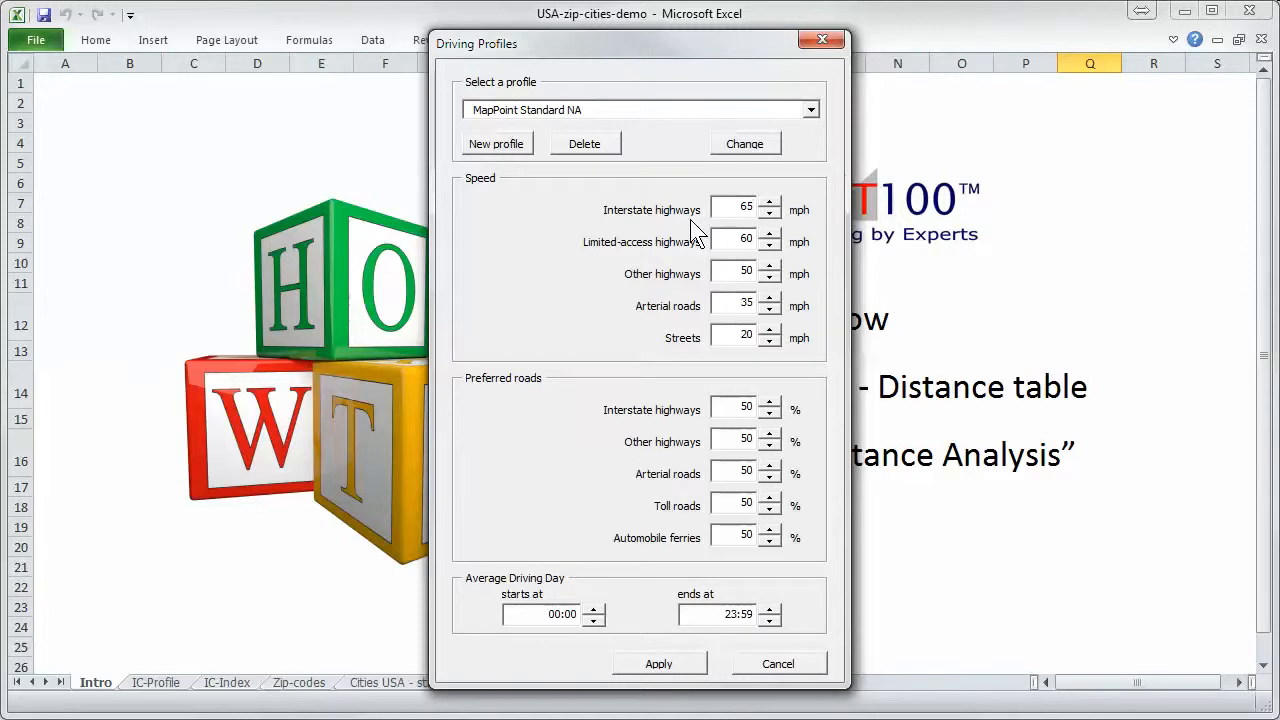
mouse_move(638, 249)
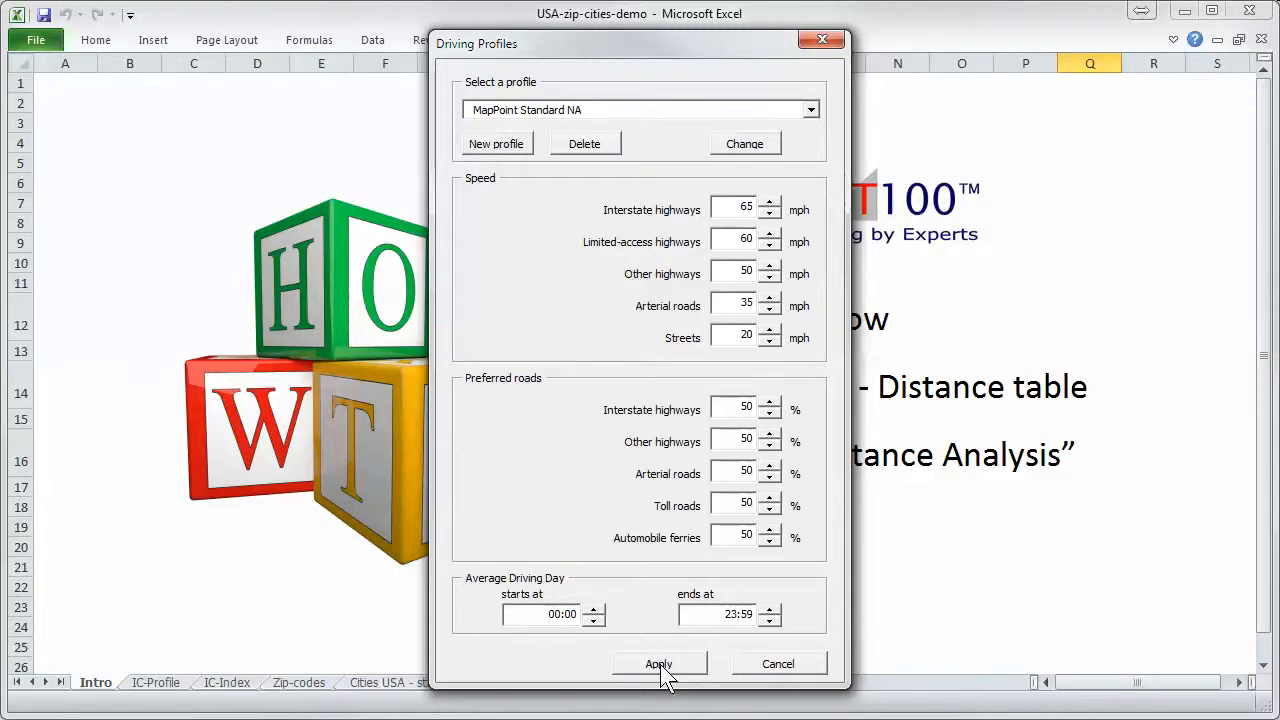
Keep MapPoint Standard NA as the driving profile and apply it.
click(658, 664)
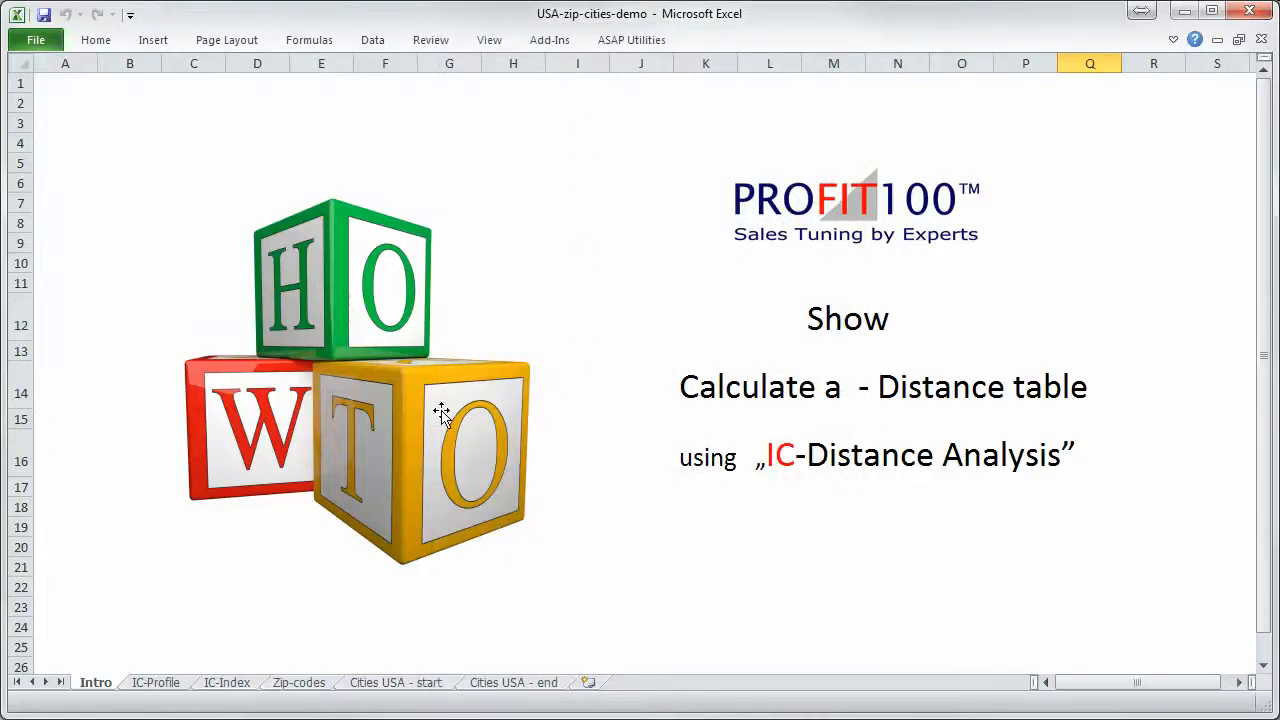
Browse the Zip-codes list back to its top, then scroll the Cities USA - start sheet.
click(298, 682)
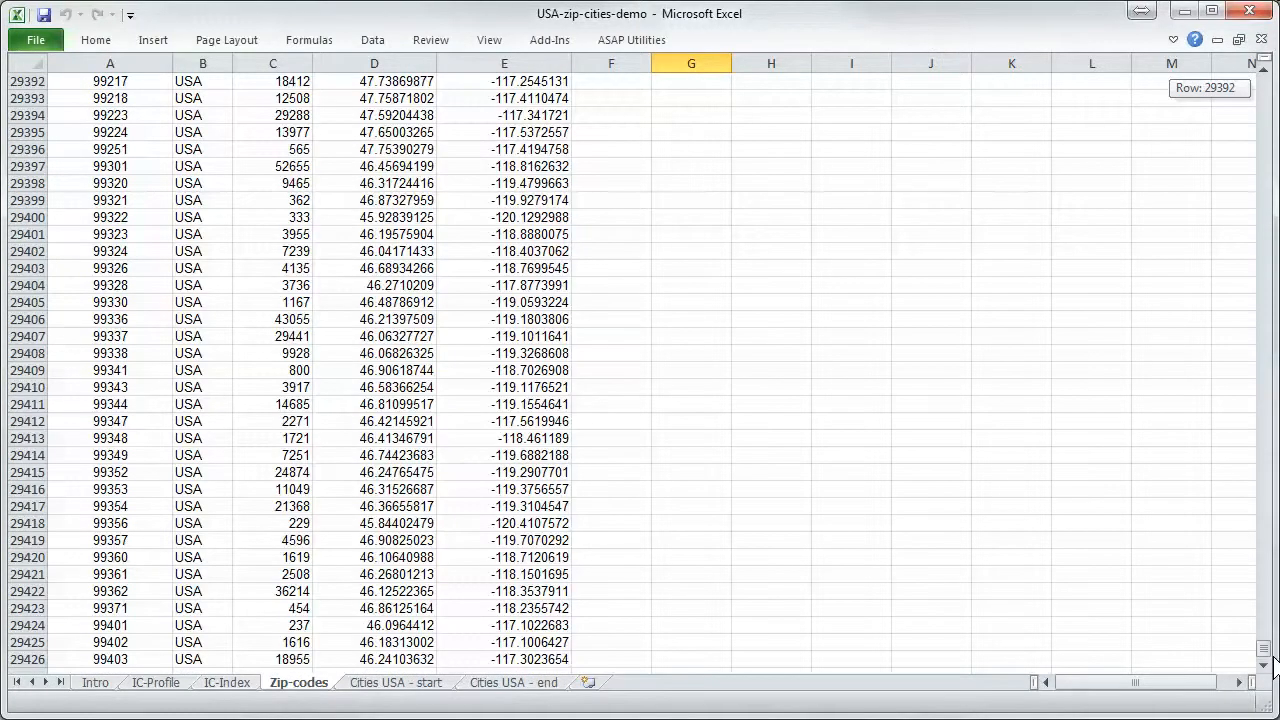
scroll(up, 3)
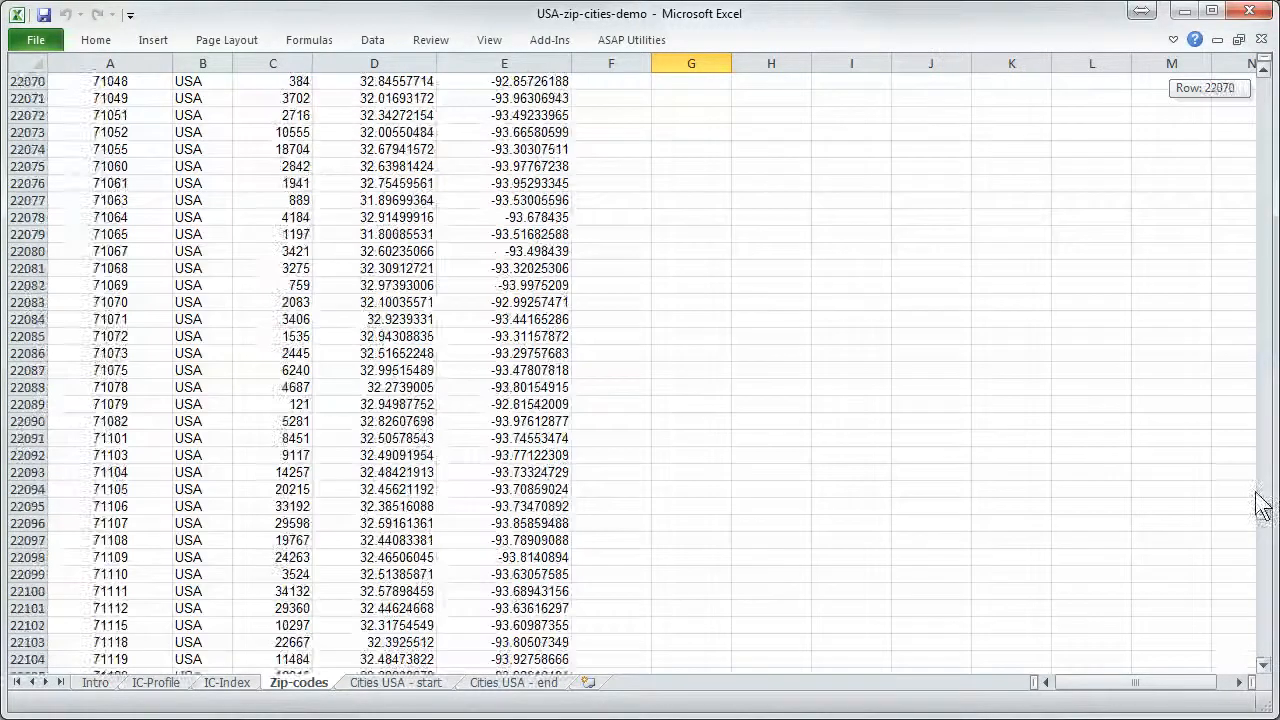
key(ctrl+Home)
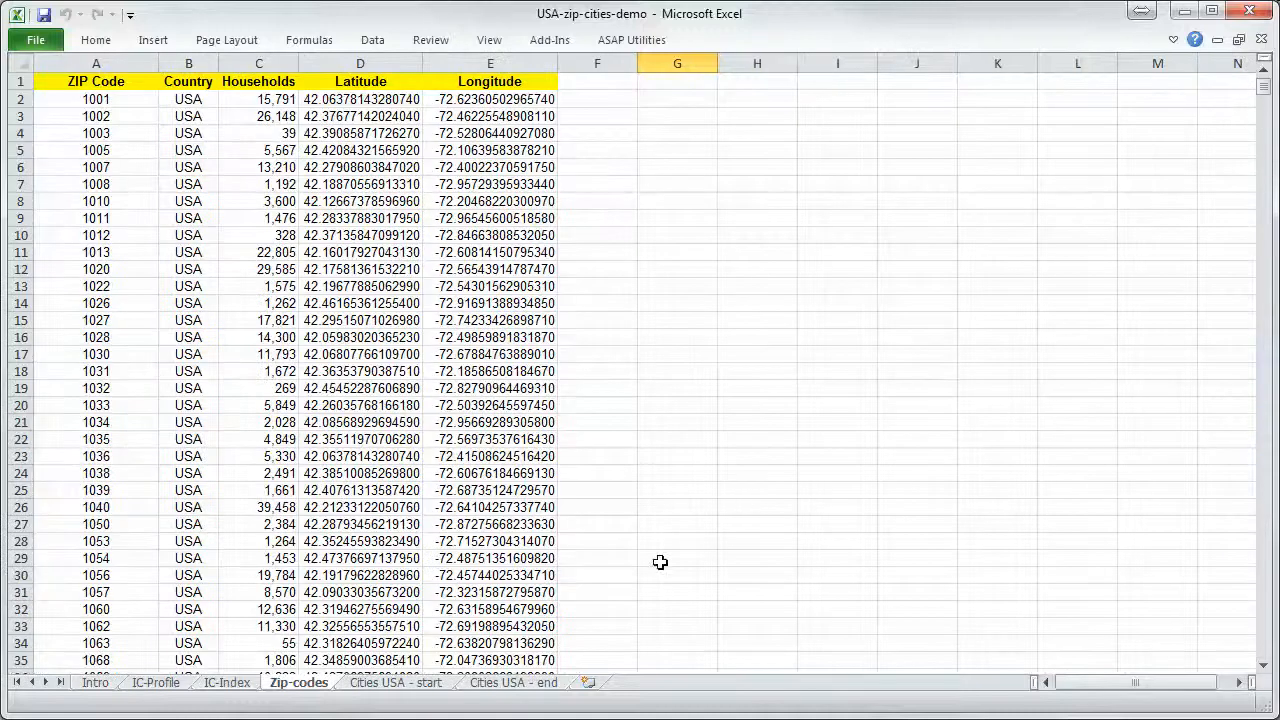
click(392, 682)
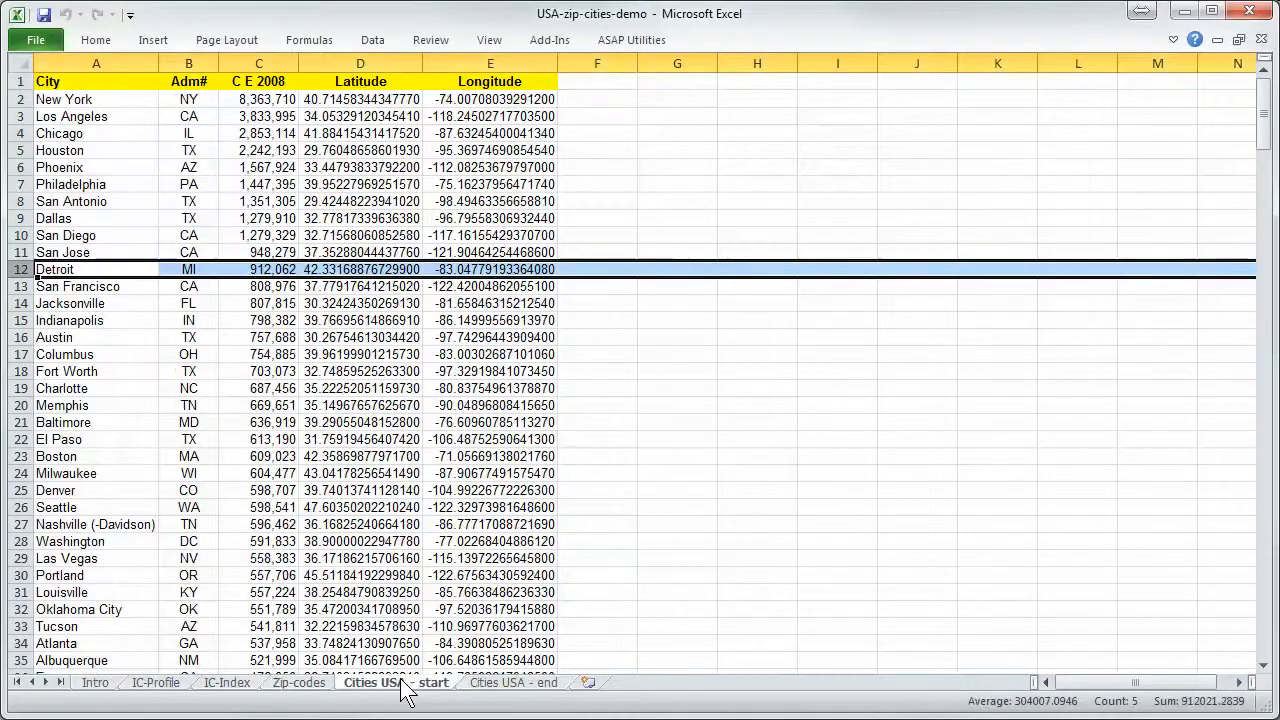
click(1157, 167)
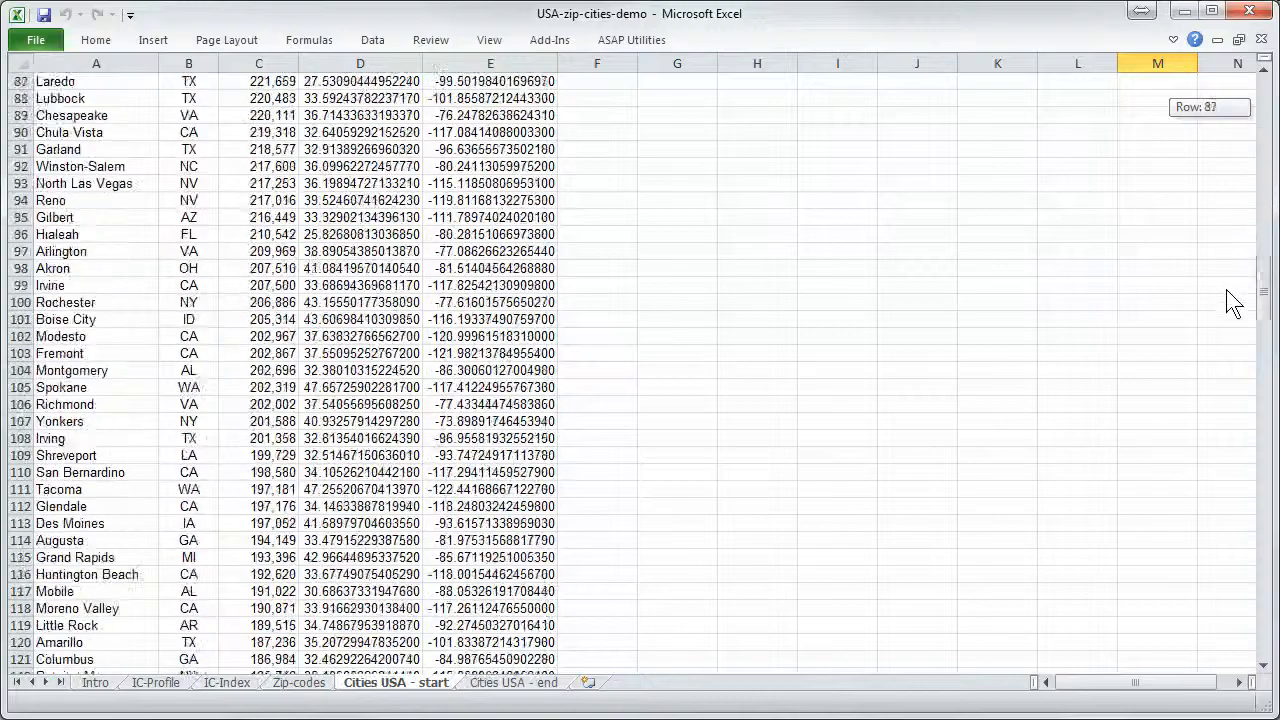
scroll(down, 3)
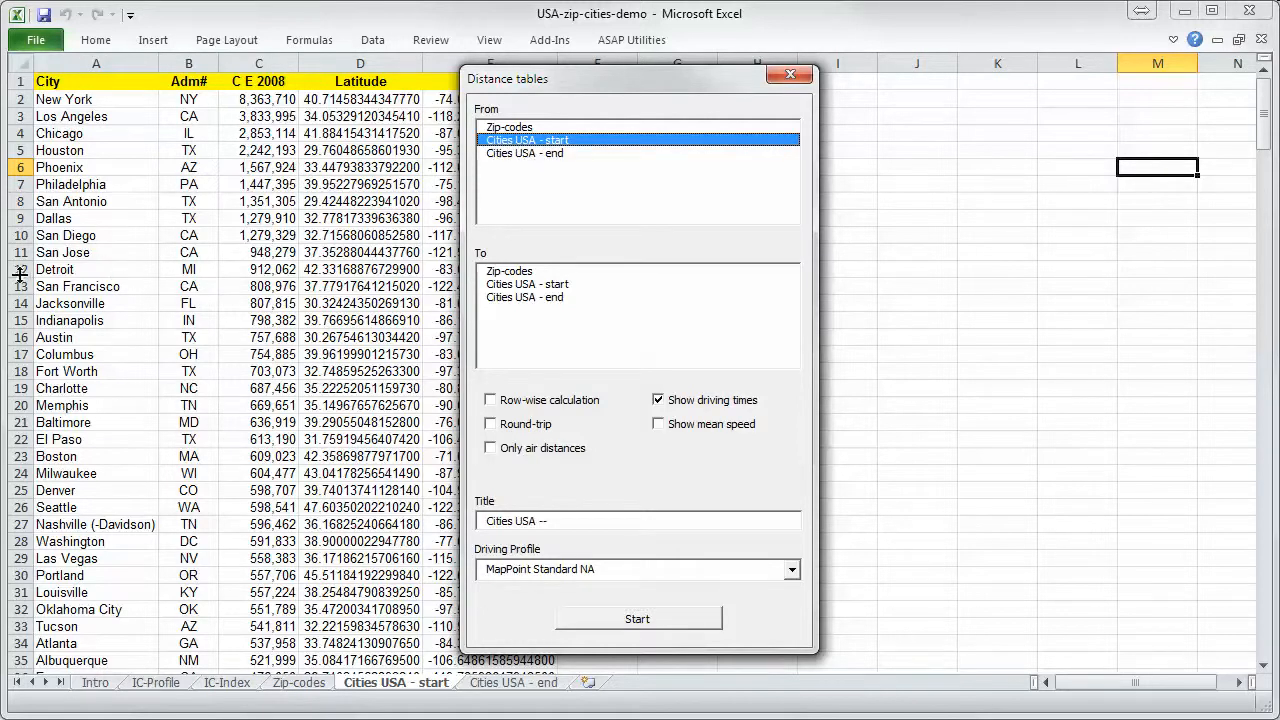
Calculate a Cities USA - start to US cities table with mean speed, titled Detroit.
click(20, 269)
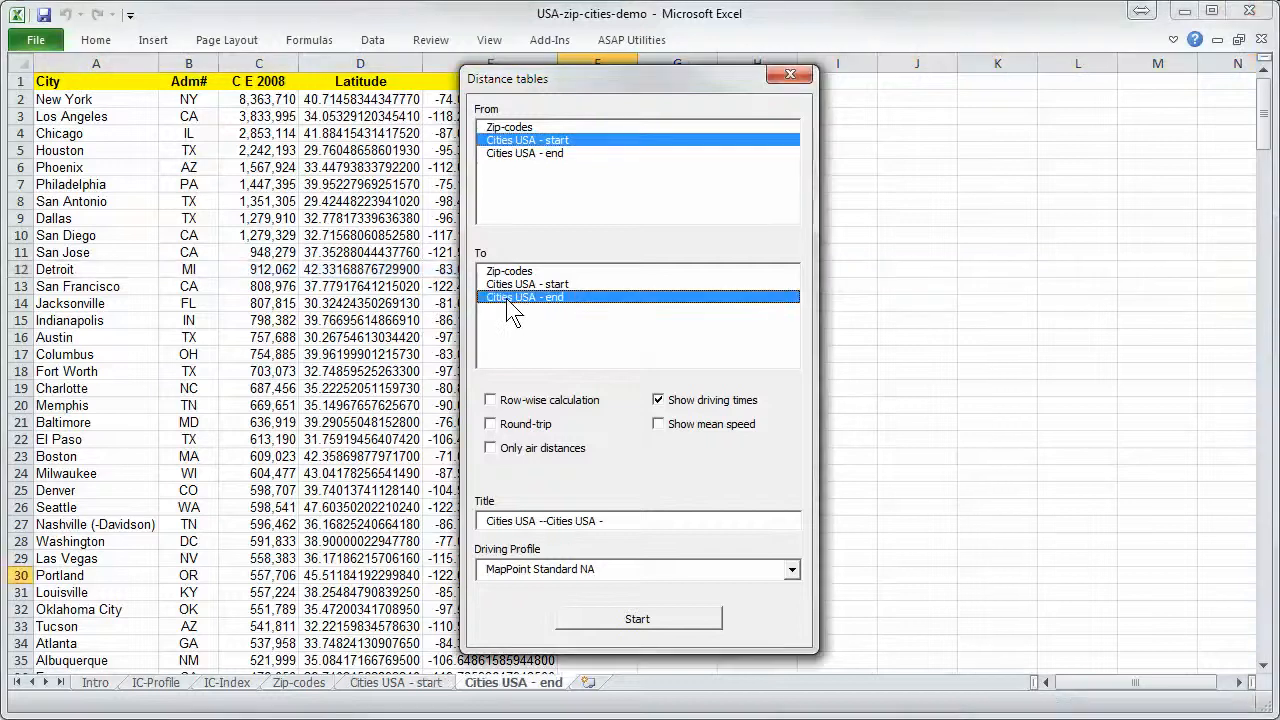
mouse_move(660, 438)
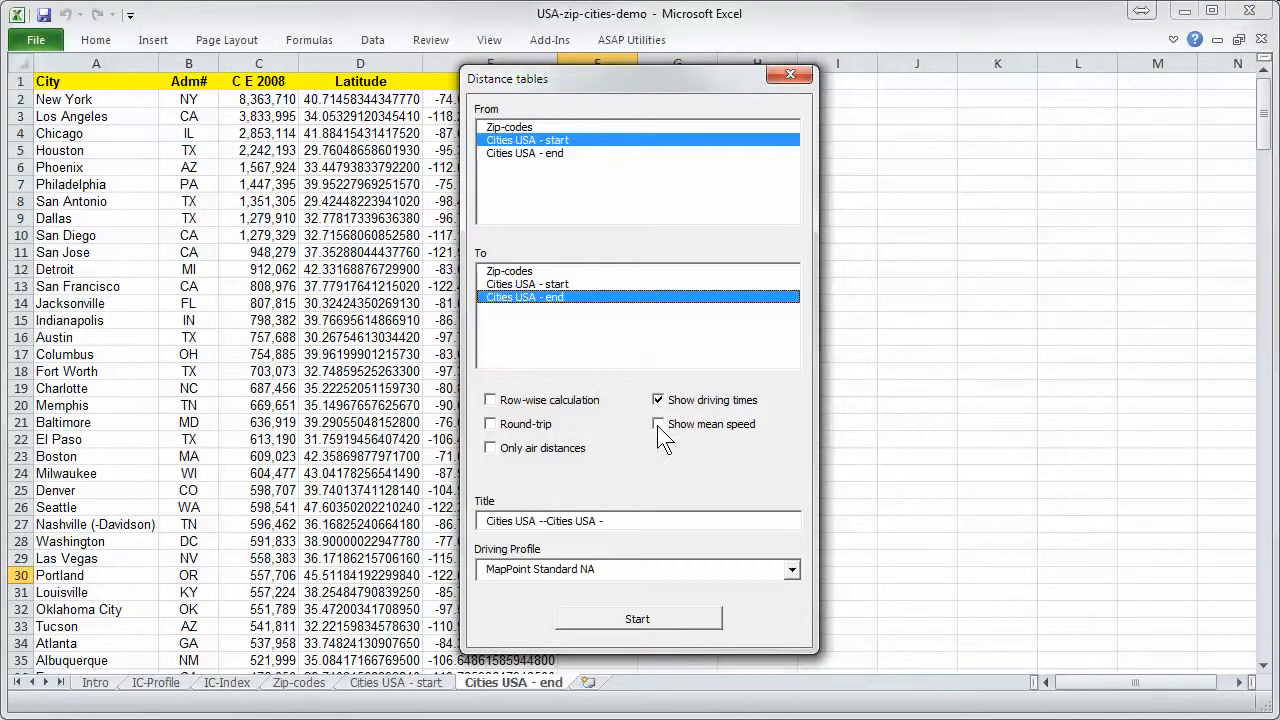
click(658, 424)
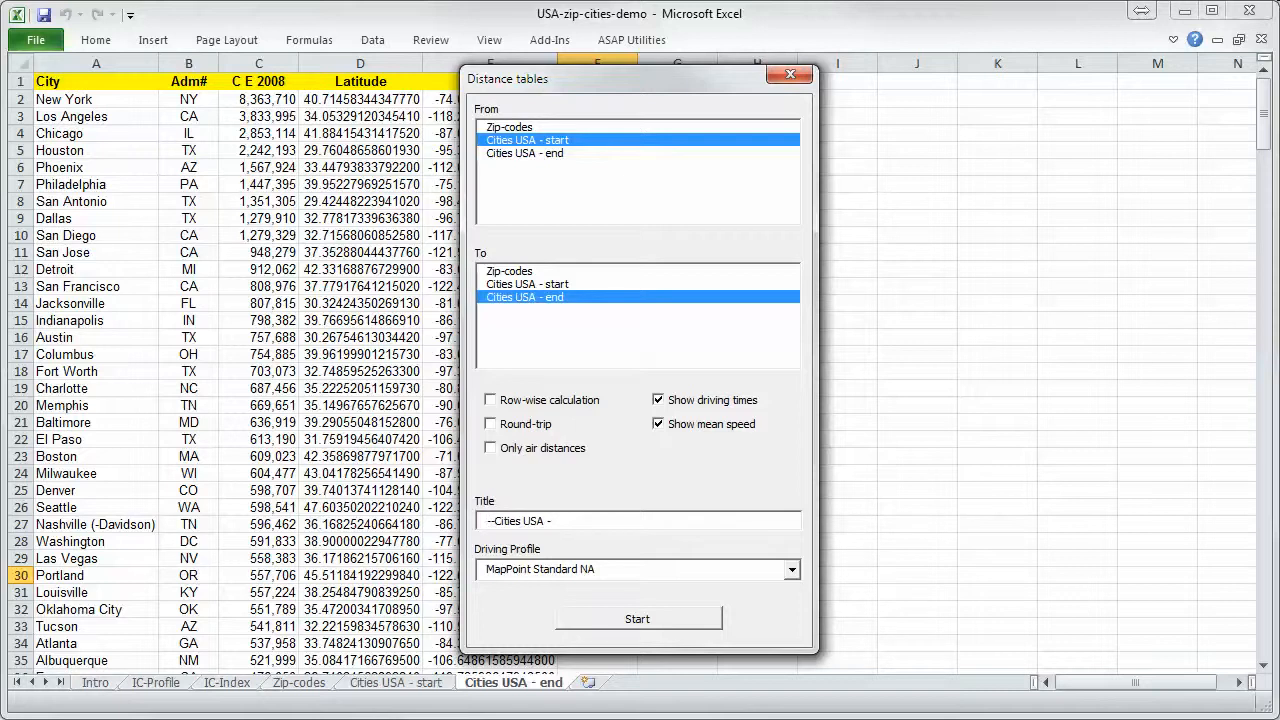
text(Detroit)
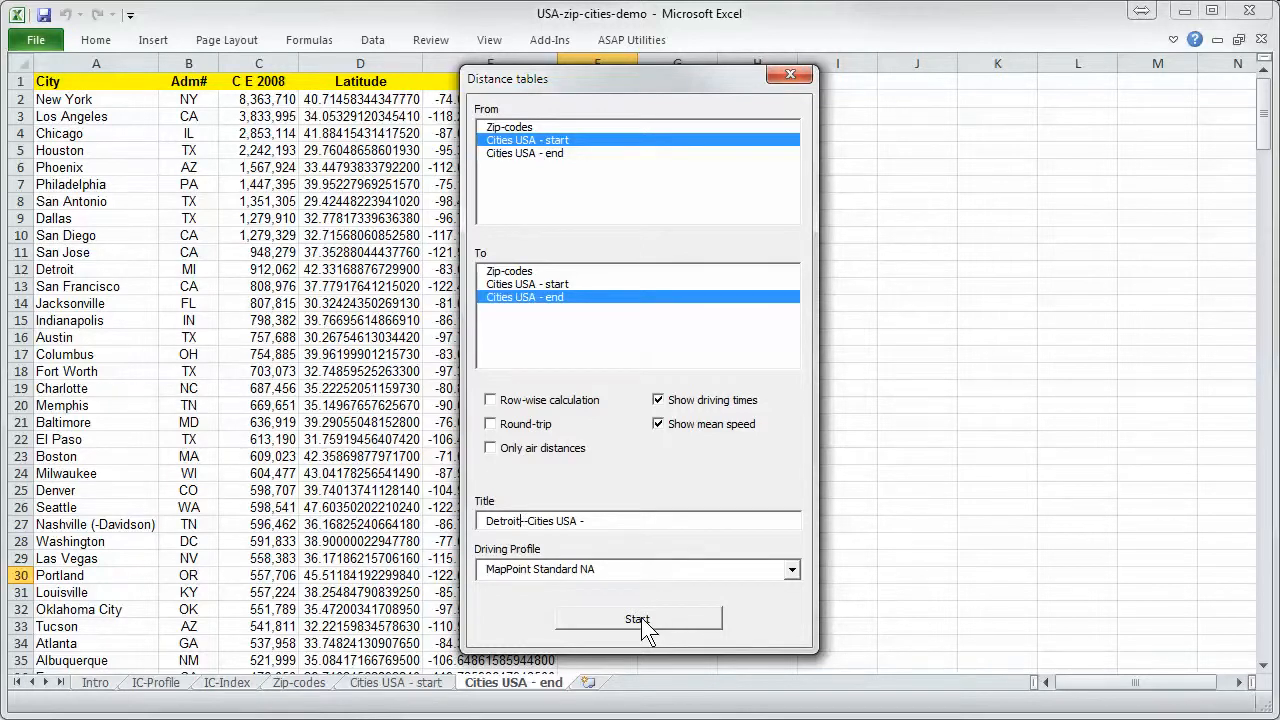
click(637, 619)
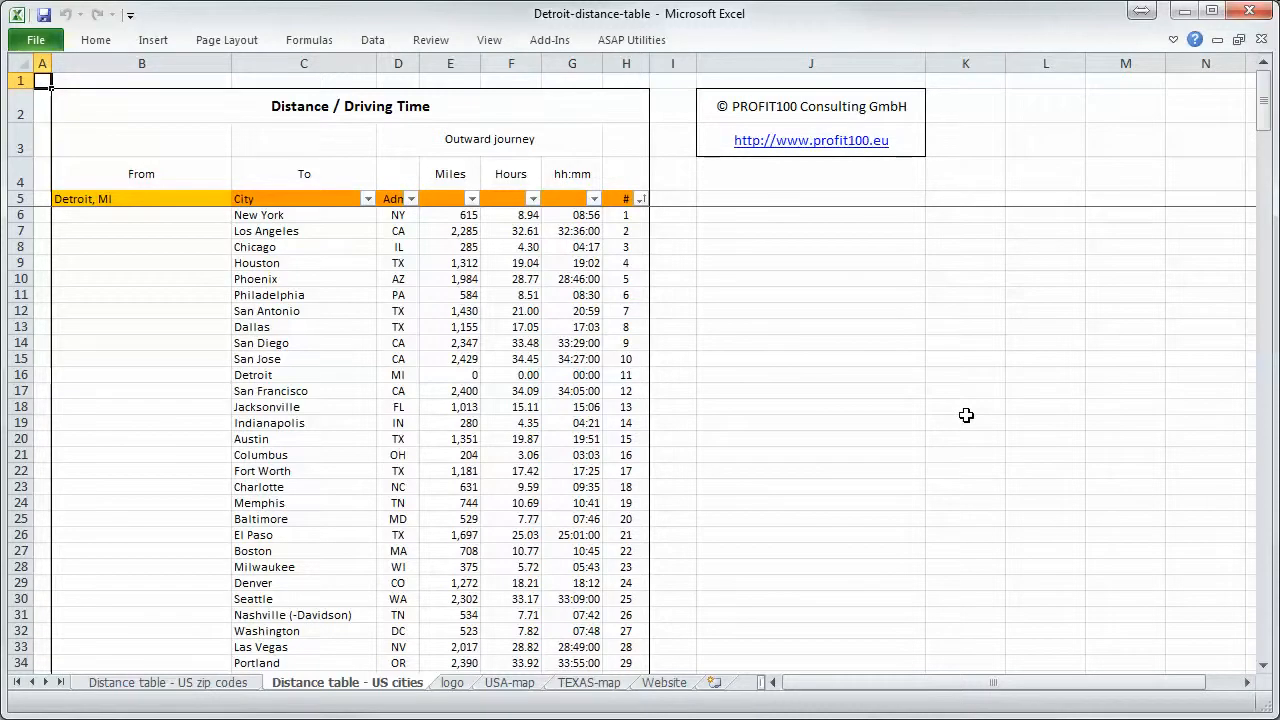
mouse_move(518, 246)
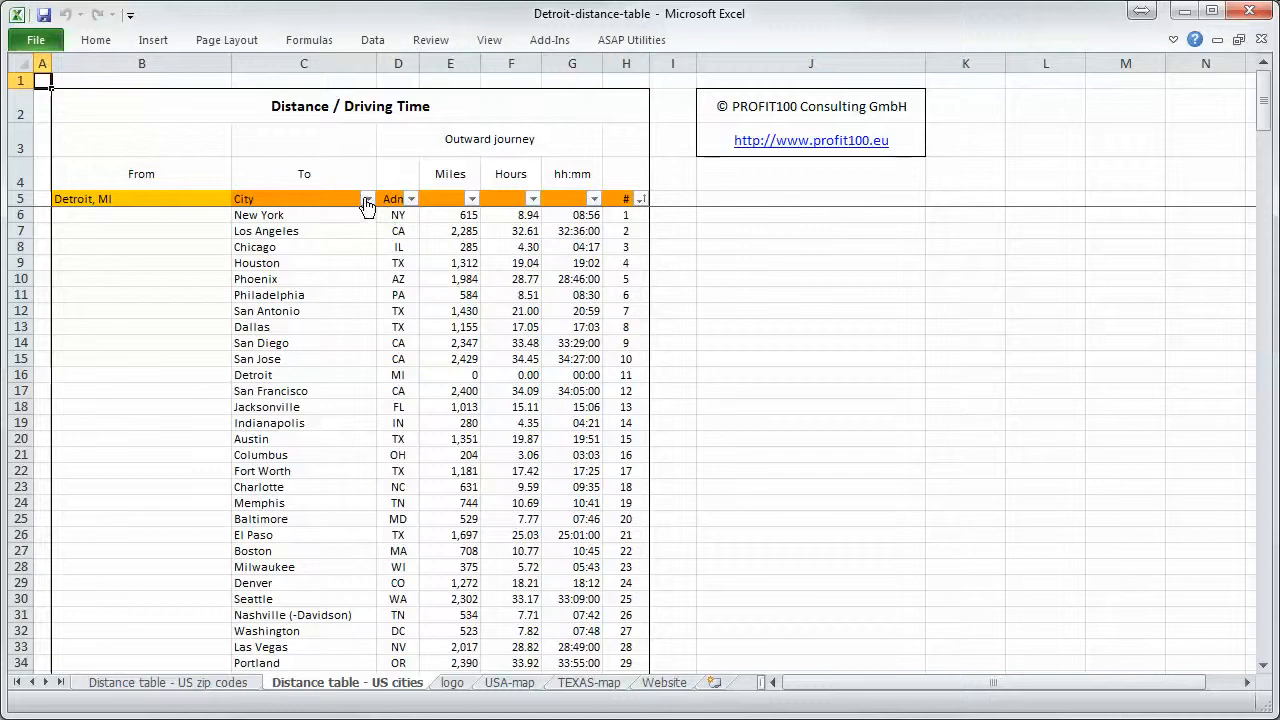
Sort the table by City A–Z, # largest first, then Miles smallest first.
click(367, 198)
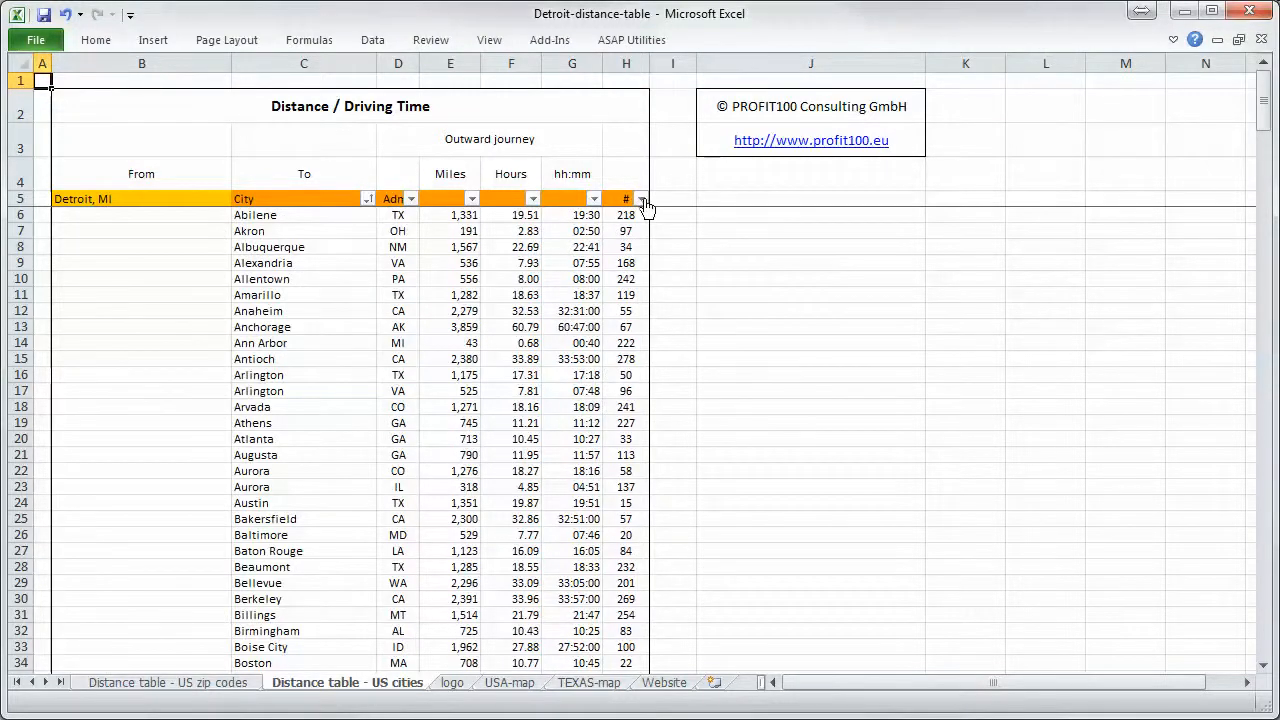
click(641, 198)
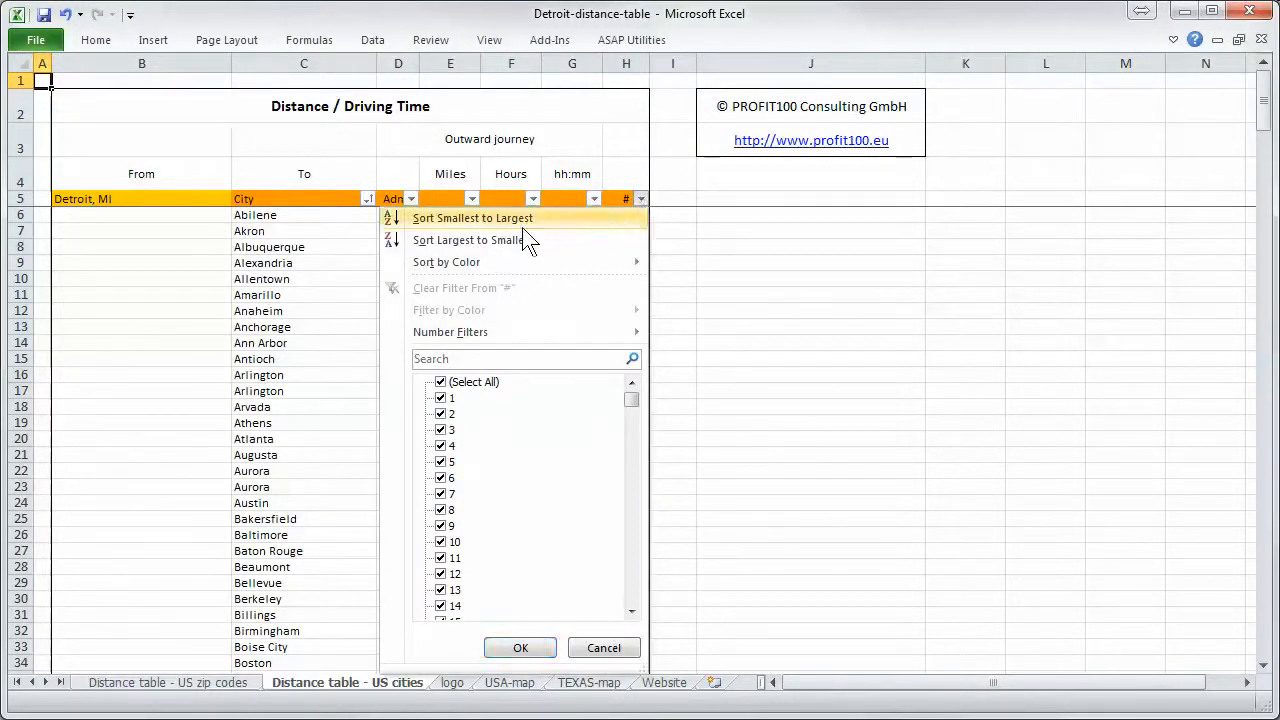
click(466, 240)
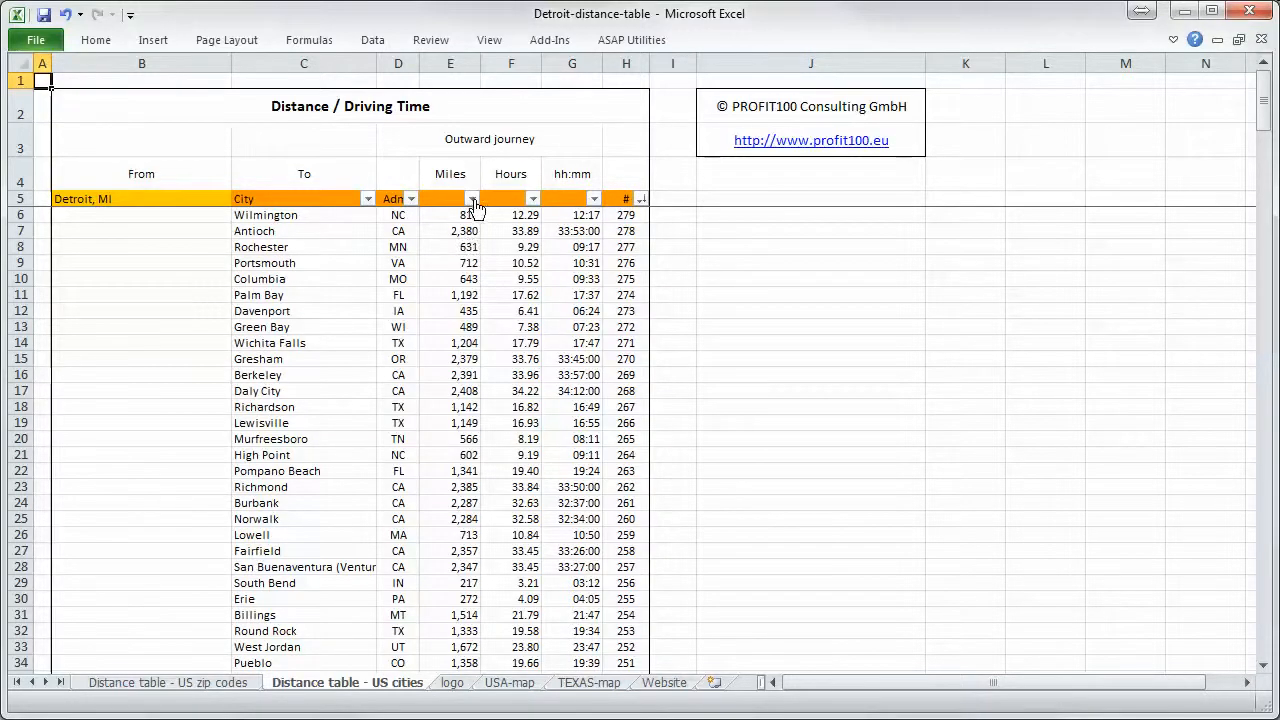
click(473, 198)
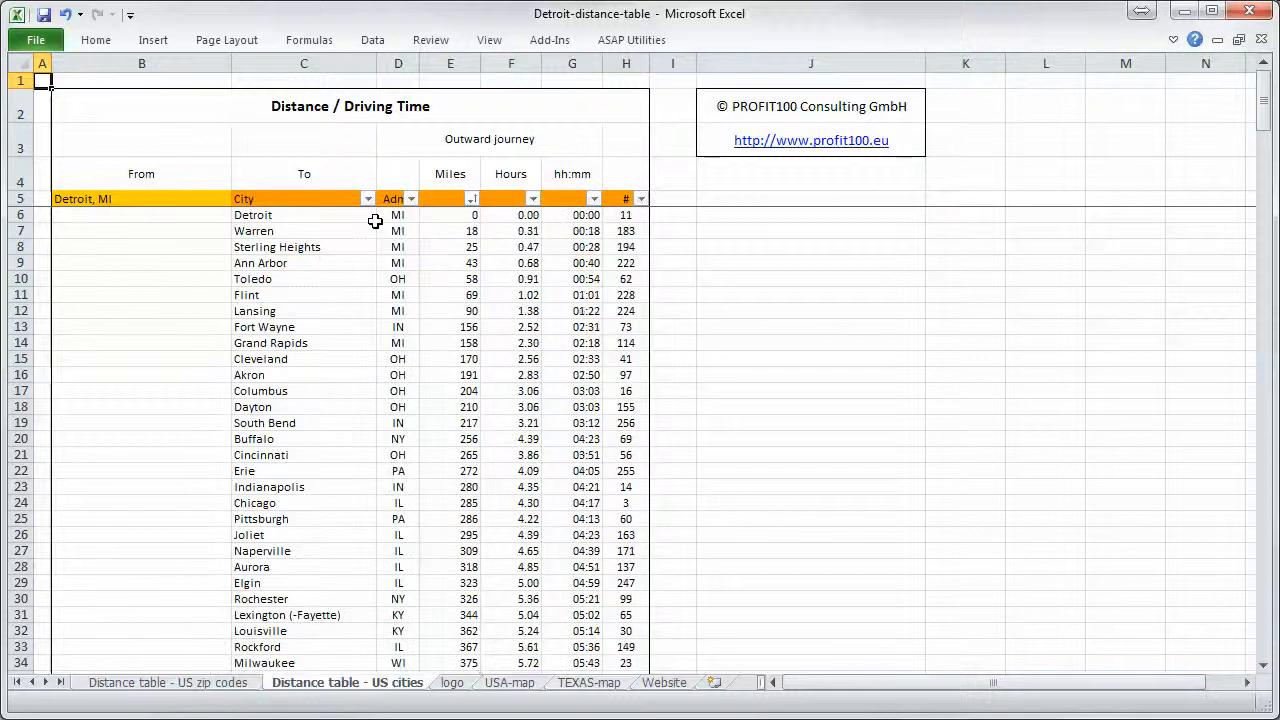
mouse_move(419, 549)
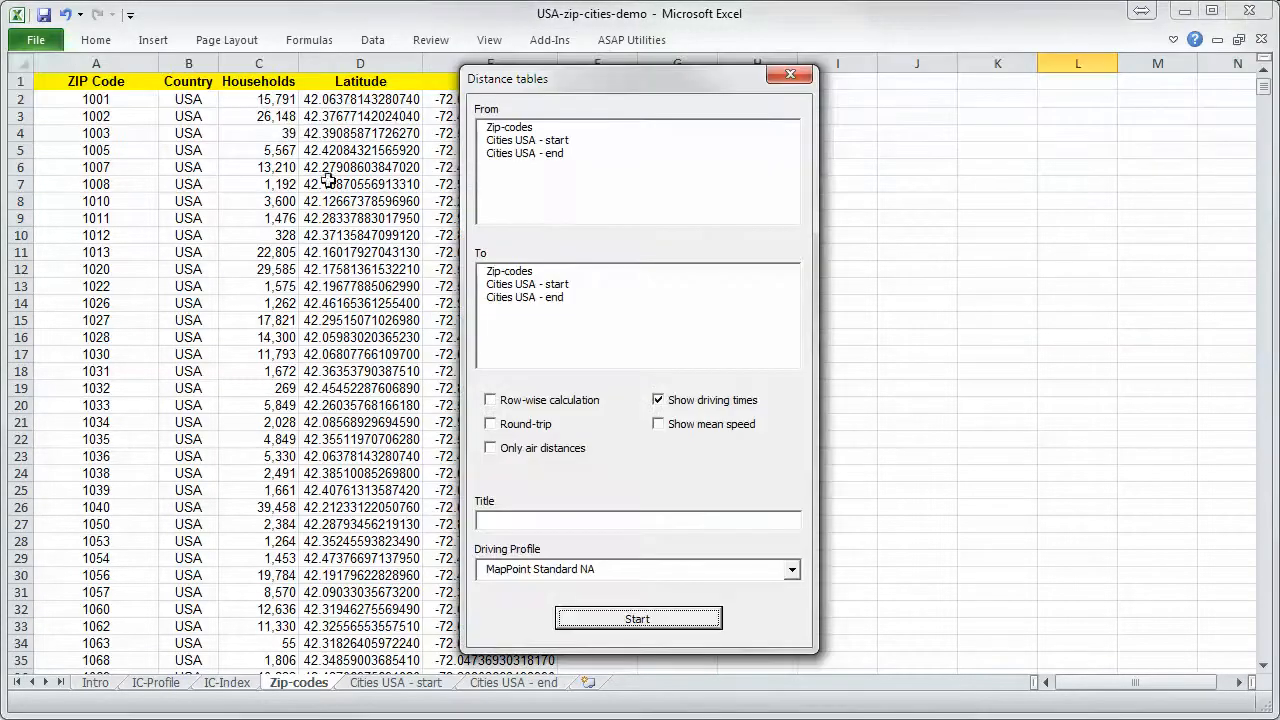
Pair Cities USA - start with Zip-codes, include mean speed, and title it Detroit.
click(527, 139)
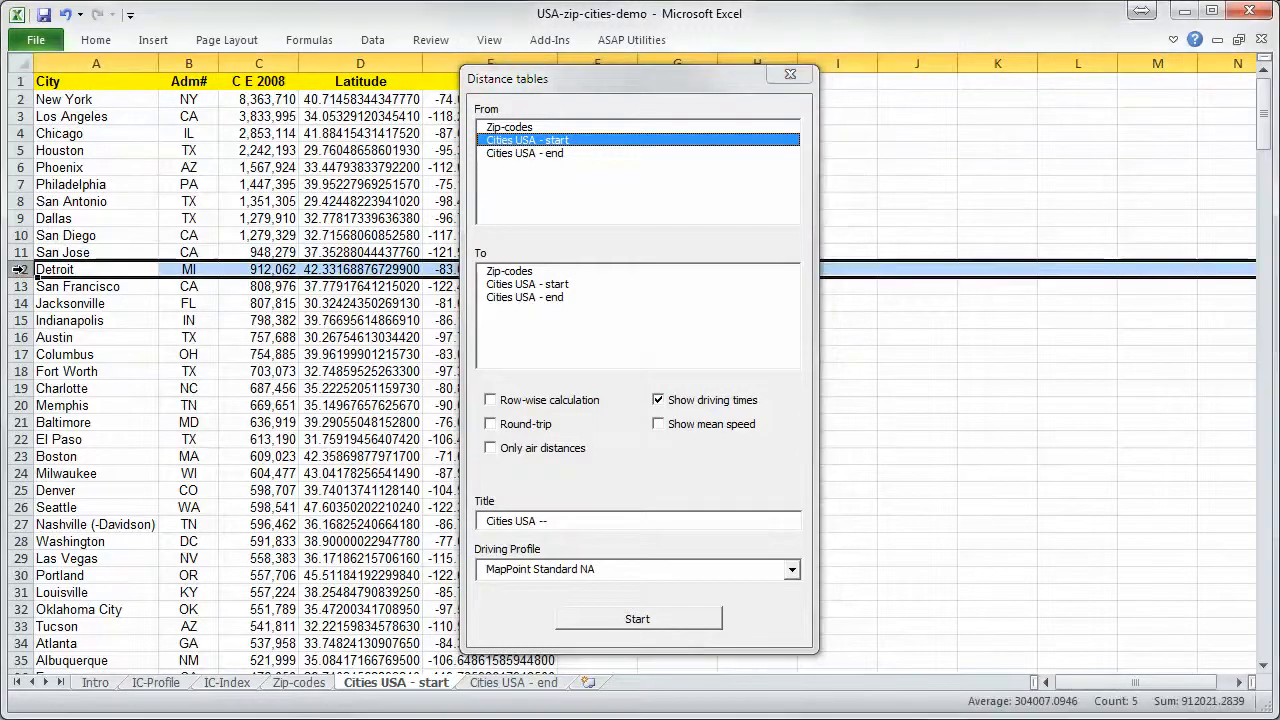
click(510, 271)
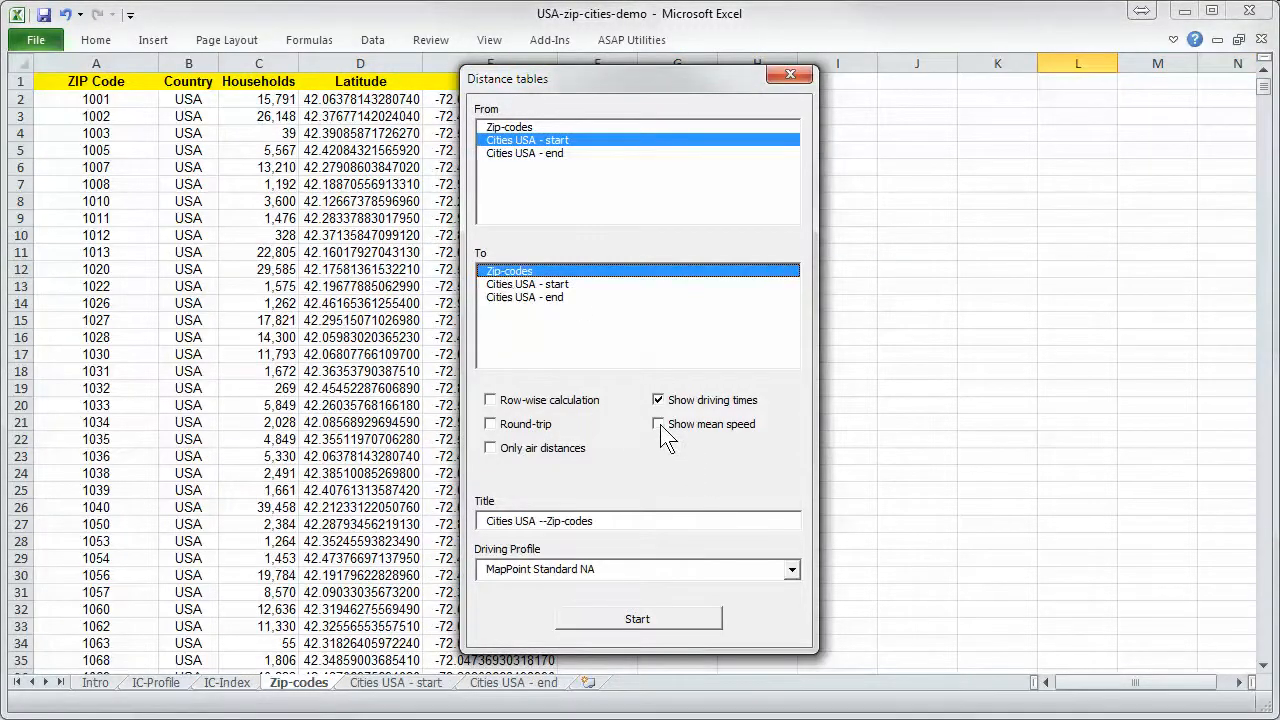
click(659, 424)
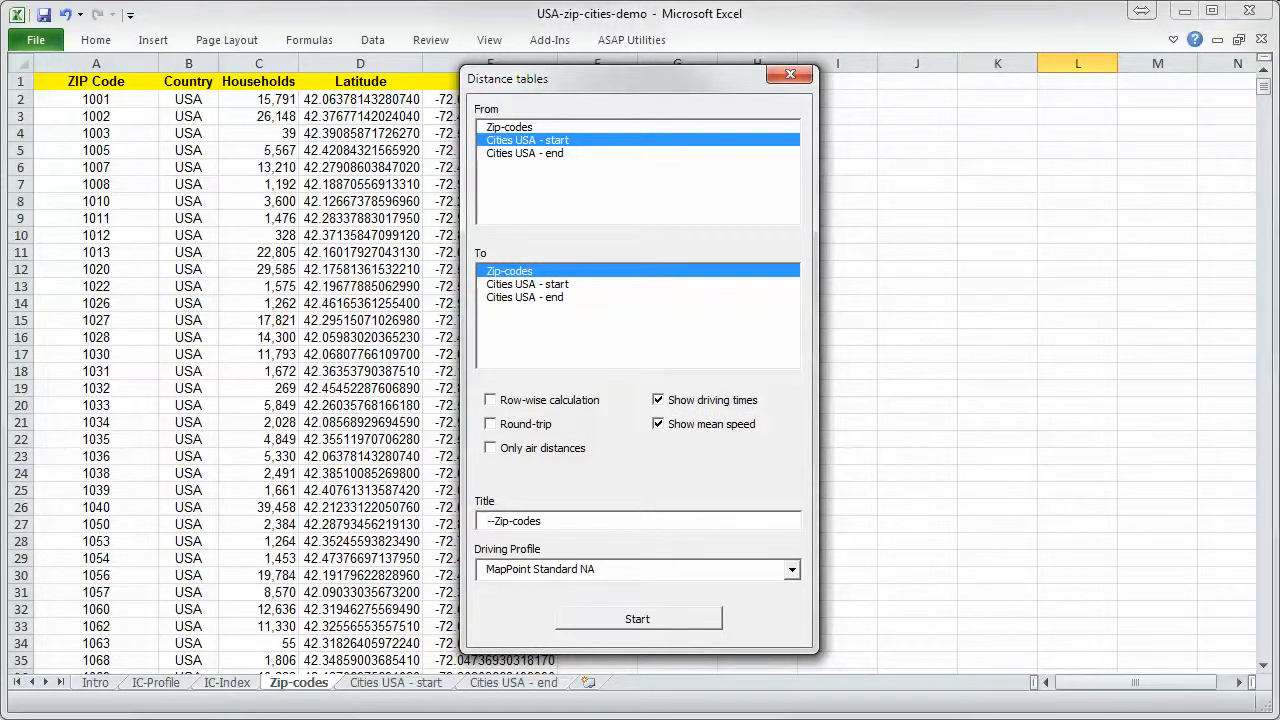
text(Detroit)
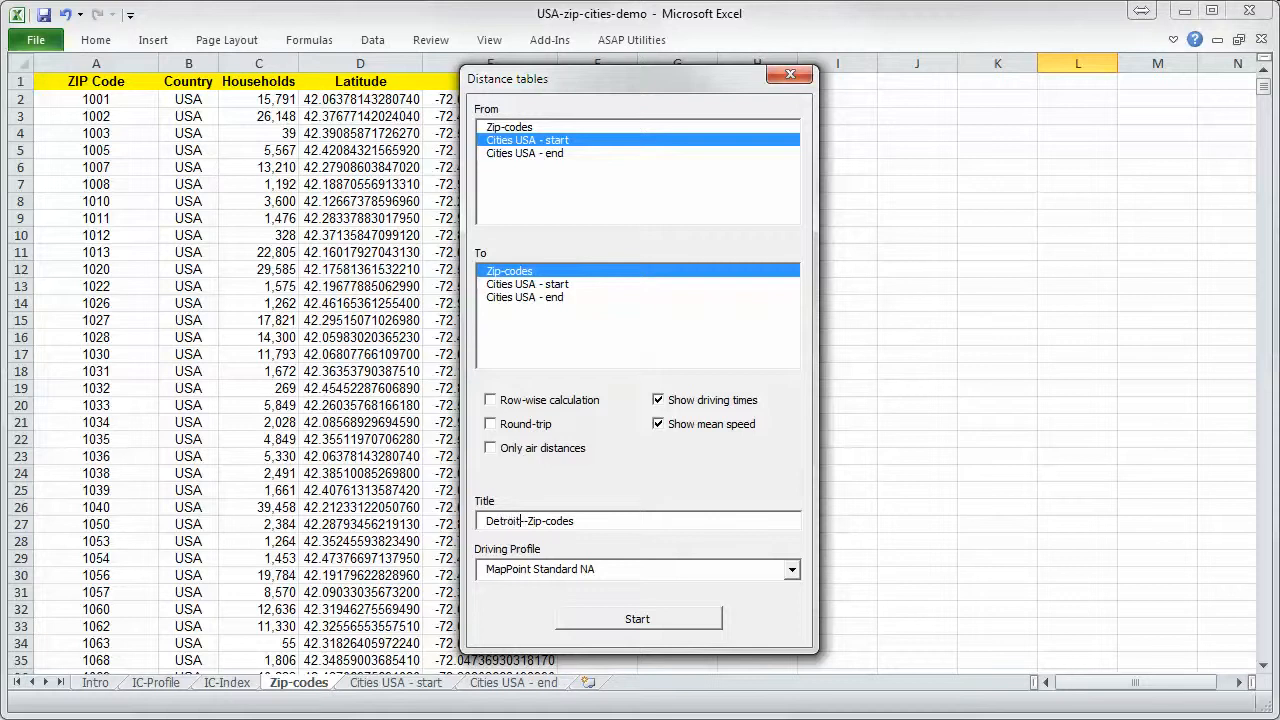
mouse_move(675, 613)
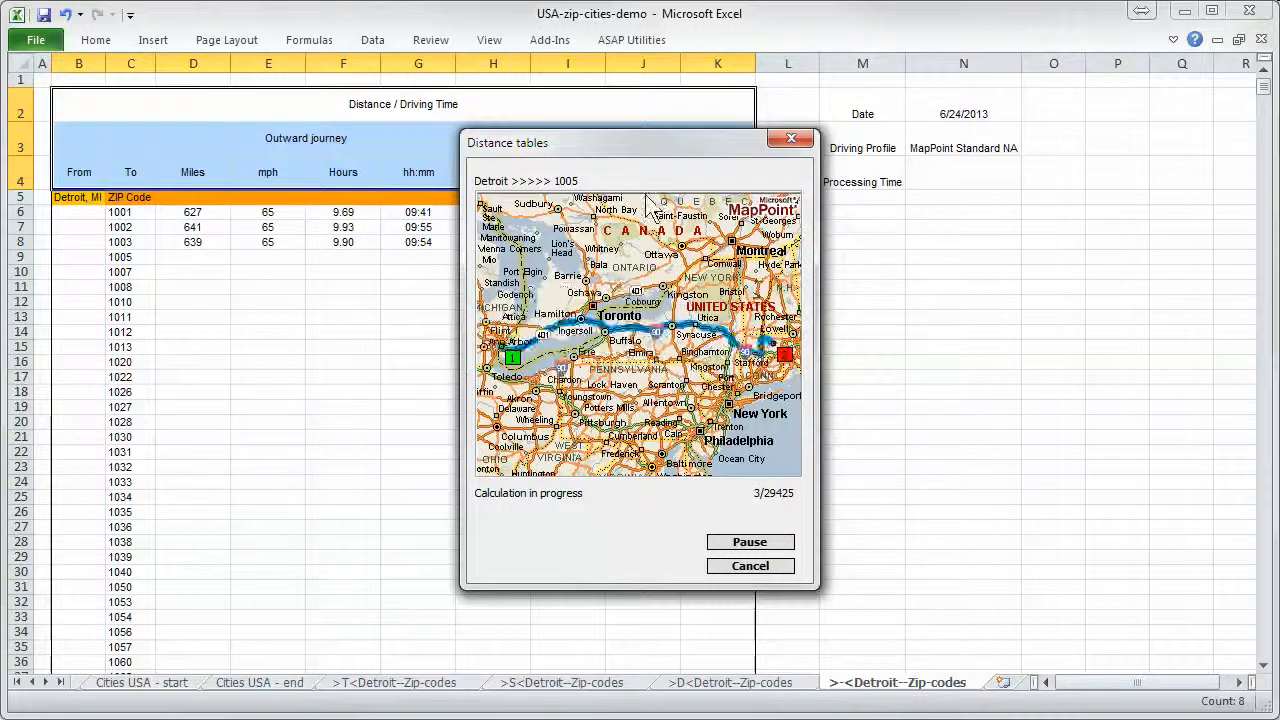
Let the Detroit-to-ZIP-codes calculation run, dragging its progress window aside.
drag(640, 142, 745, 215)
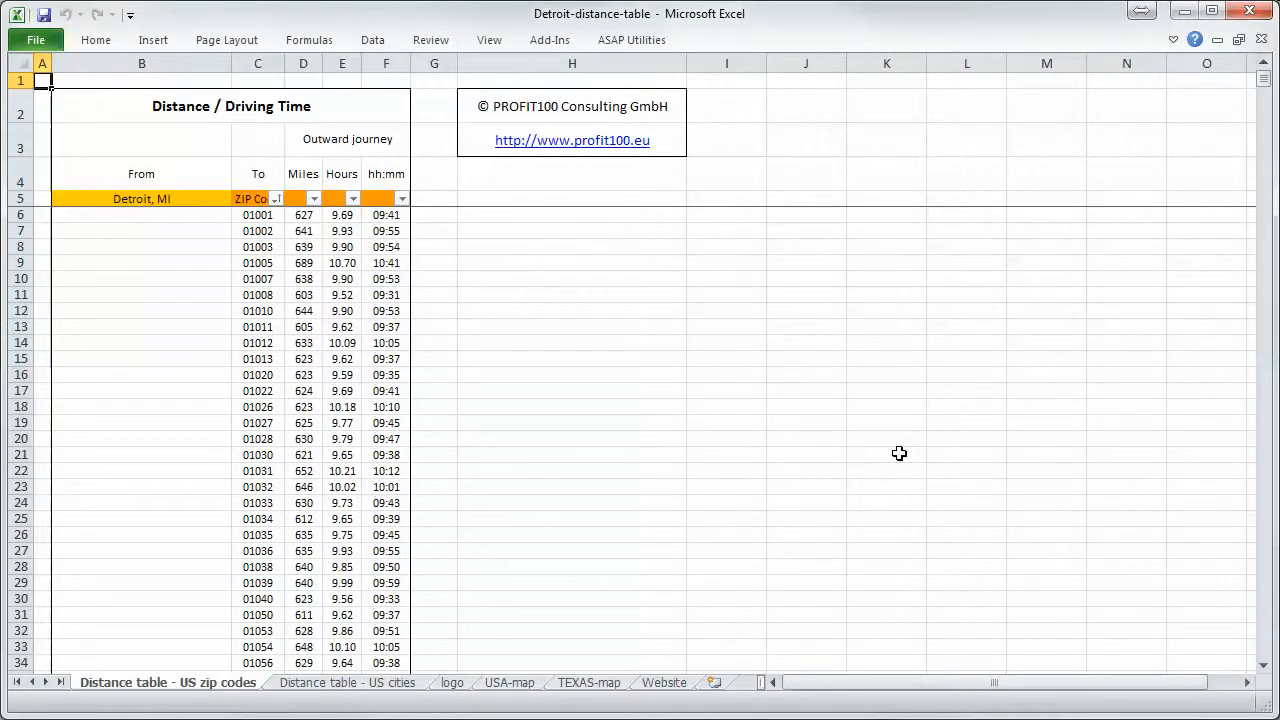
mouse_move(184, 114)
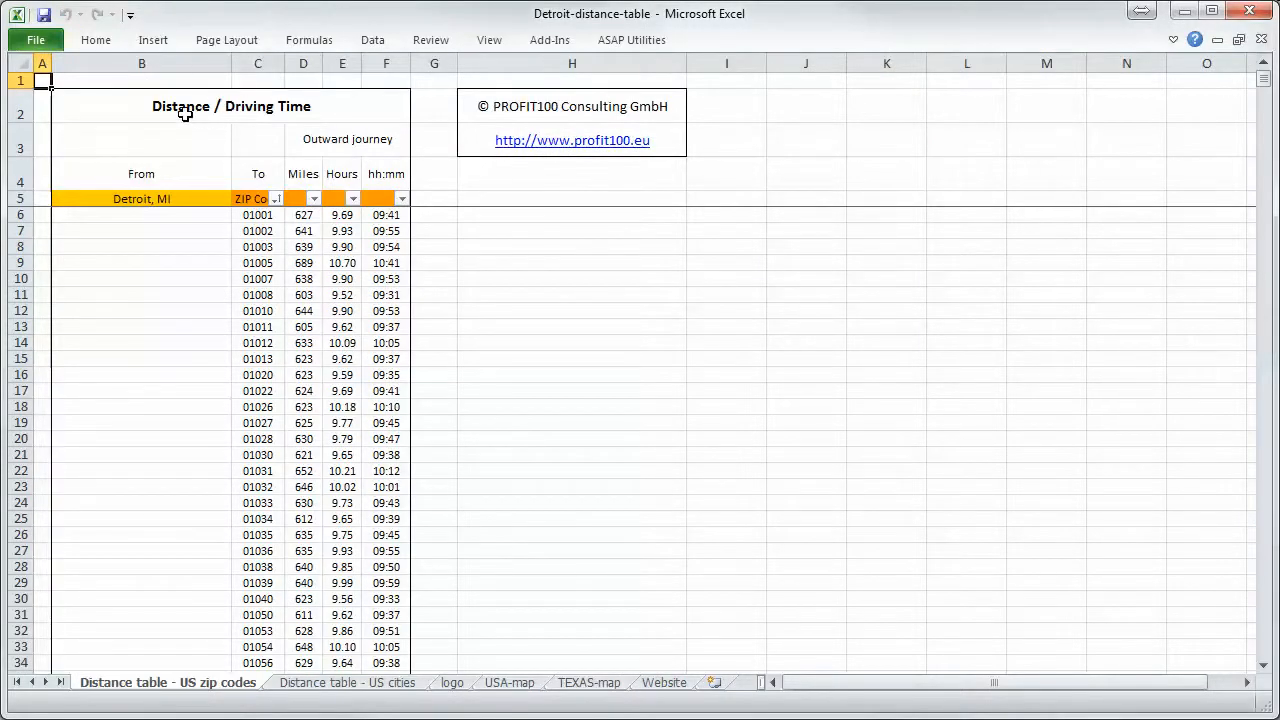
mouse_move(123, 214)
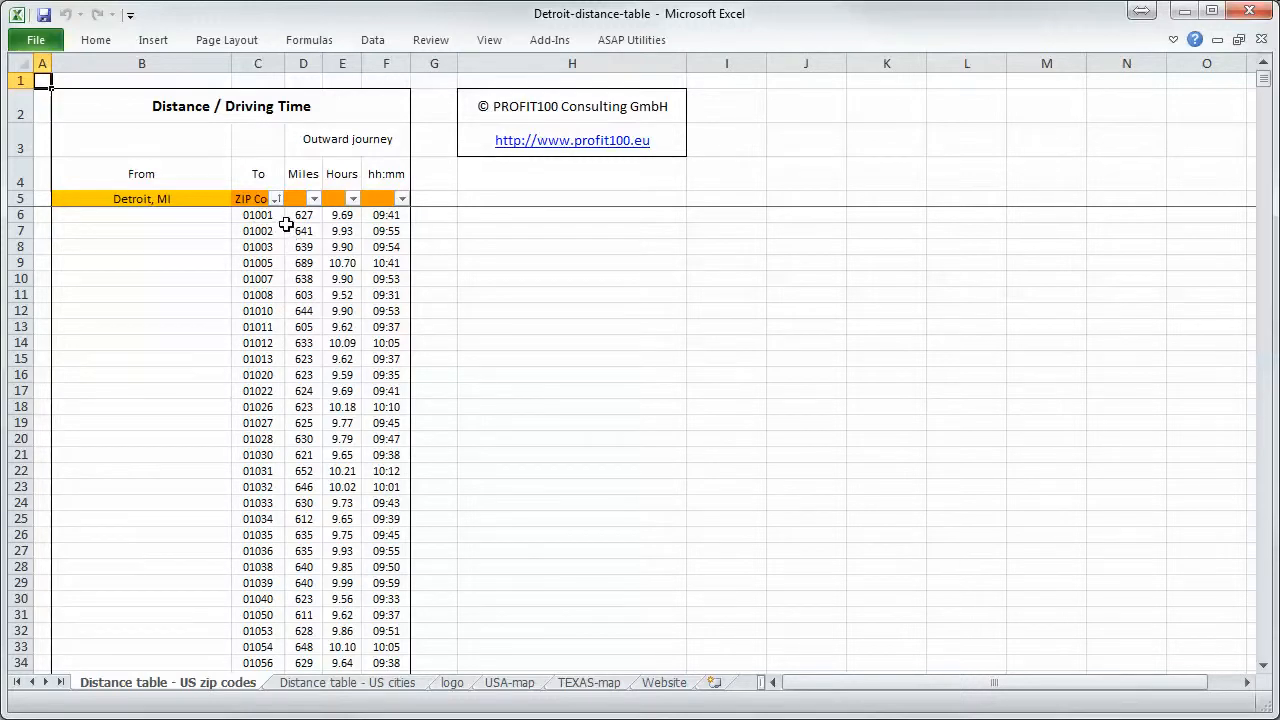
Sort the ZIP Code column highest first, then smallest to largest via AutoFilter.
click(313, 198)
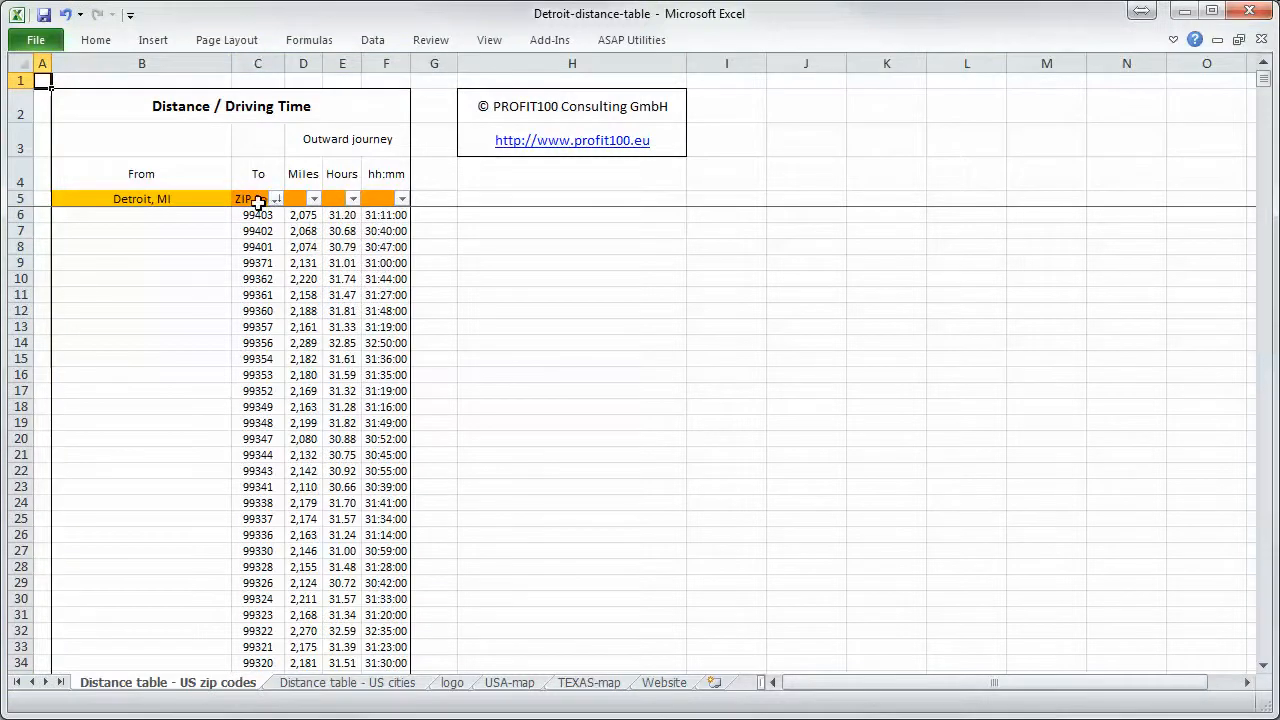
click(313, 198)
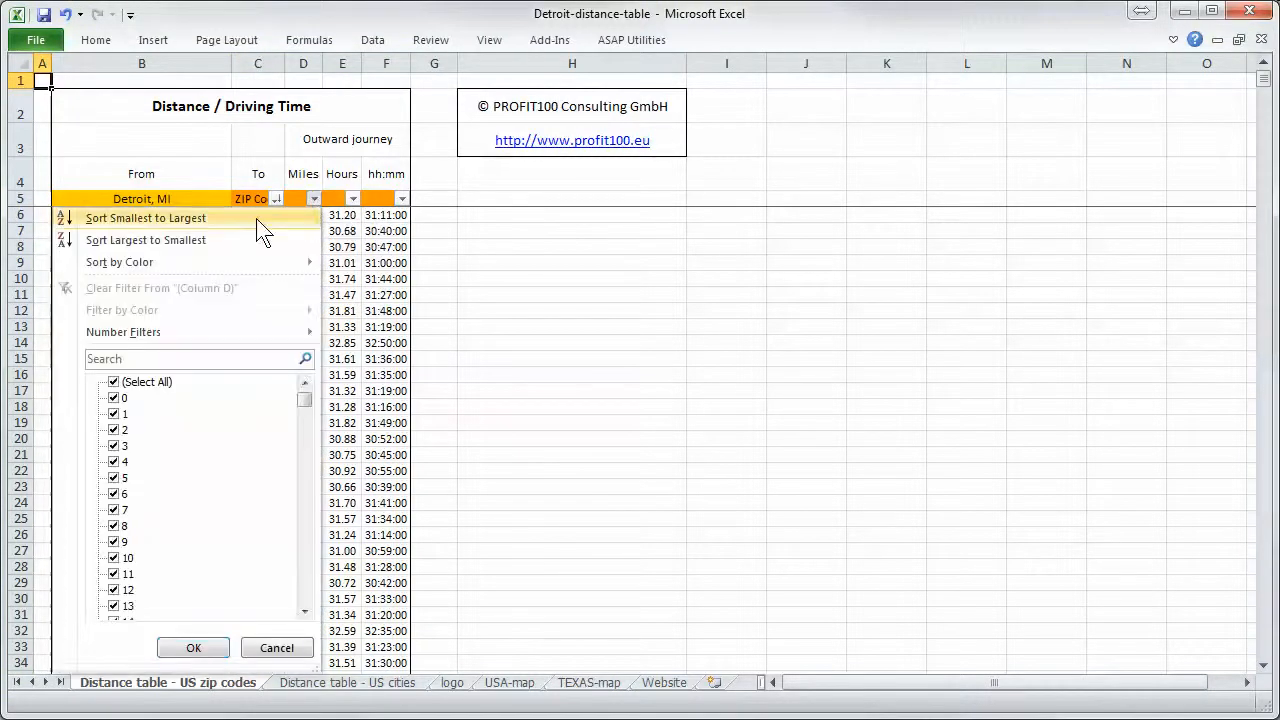
click(145, 217)
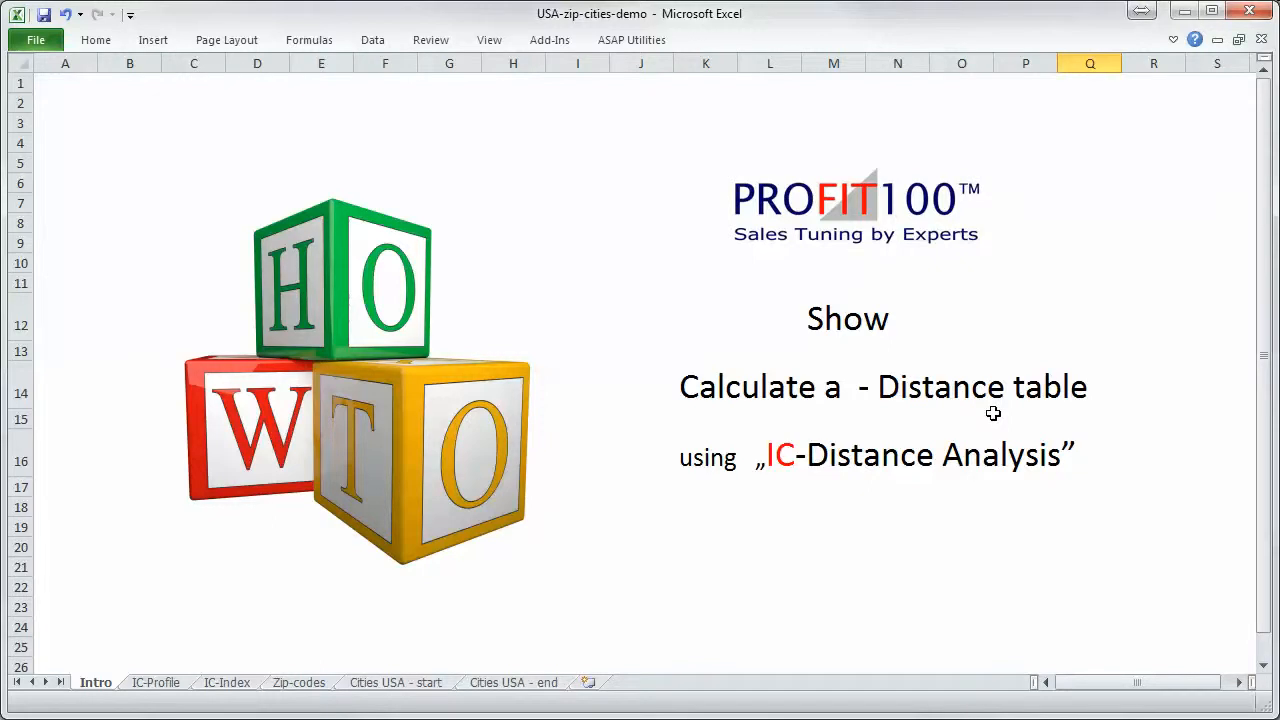
mouse_move(751, 137)
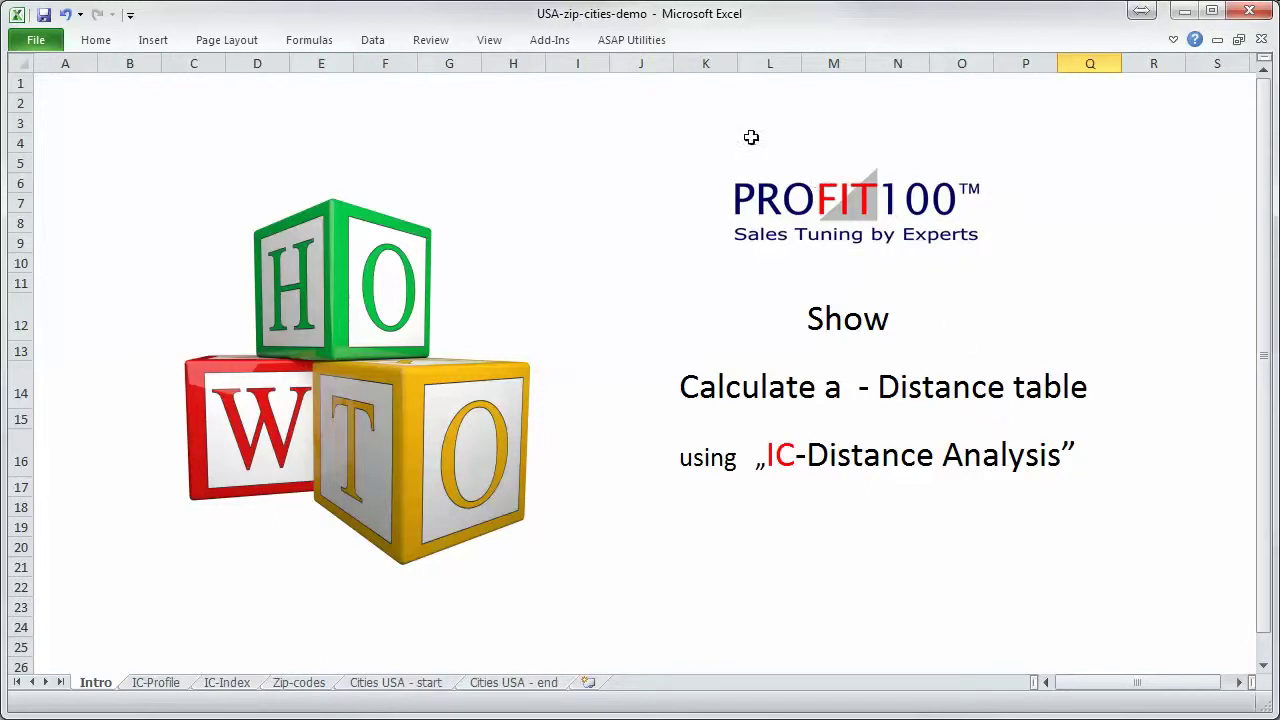
Go to the Add-Ins tools to bring up the IC-DistanceAnalysis about window.
click(549, 40)
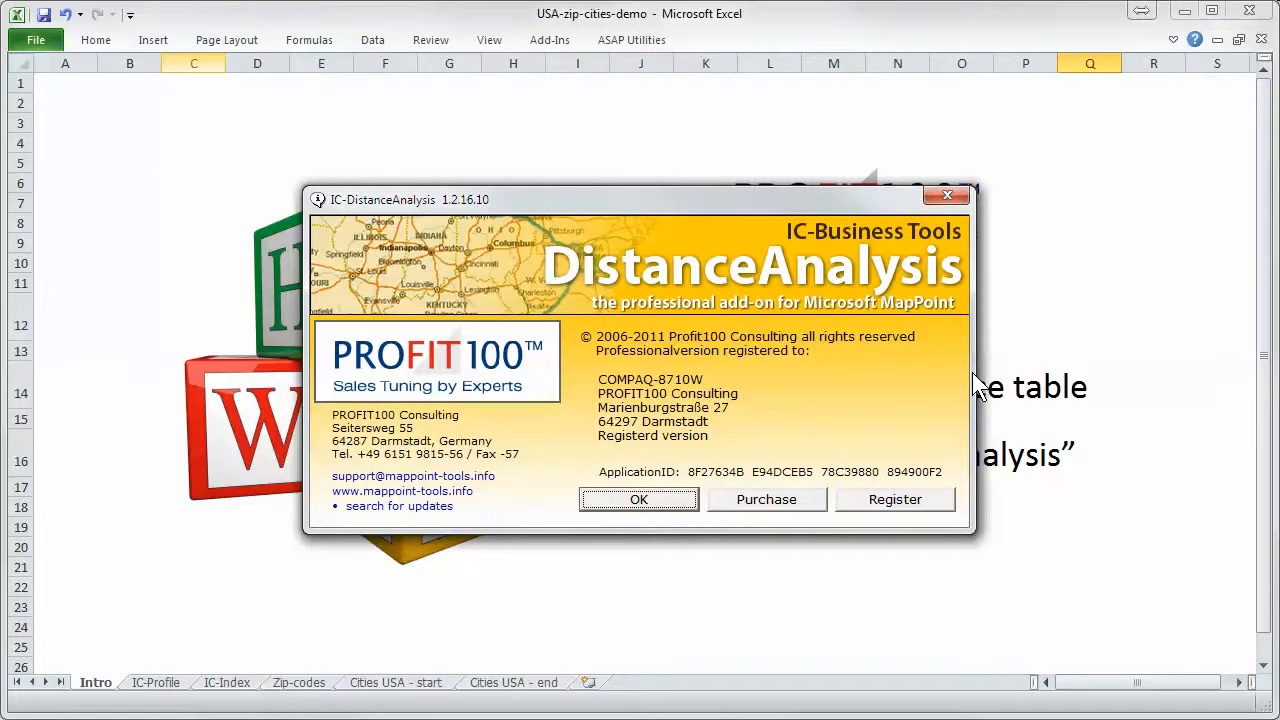
mouse_move(595, 472)
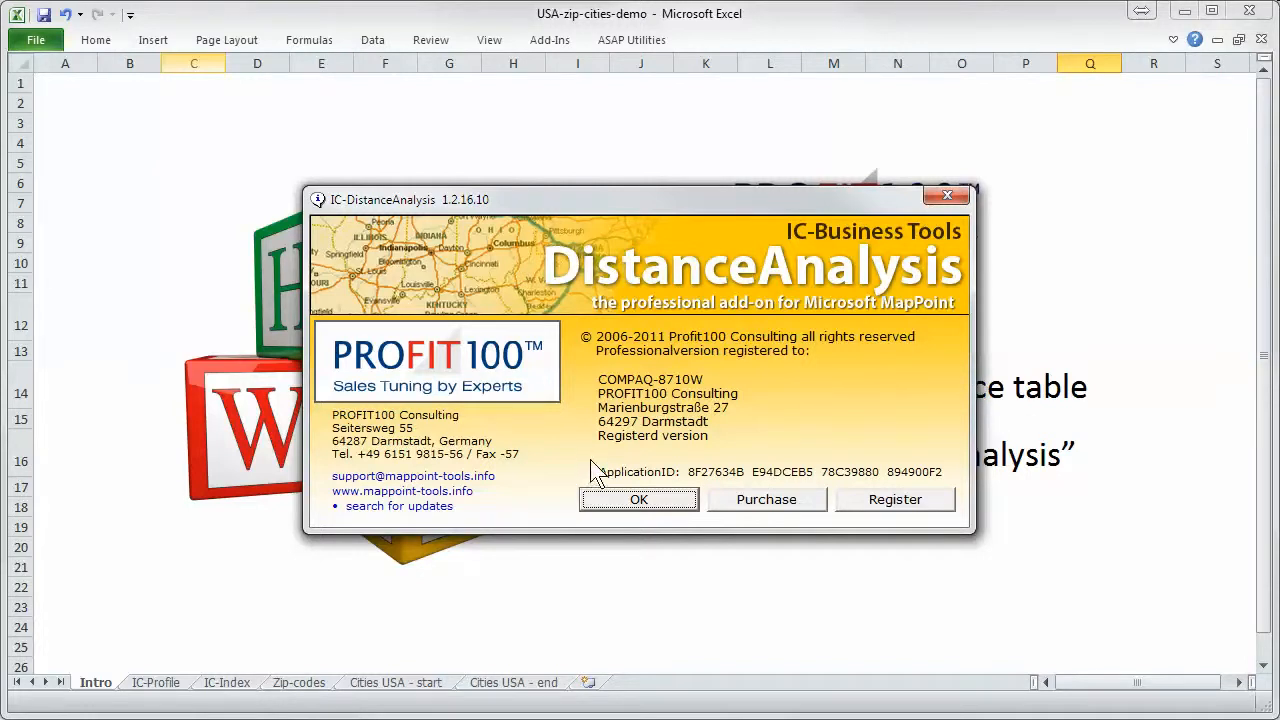